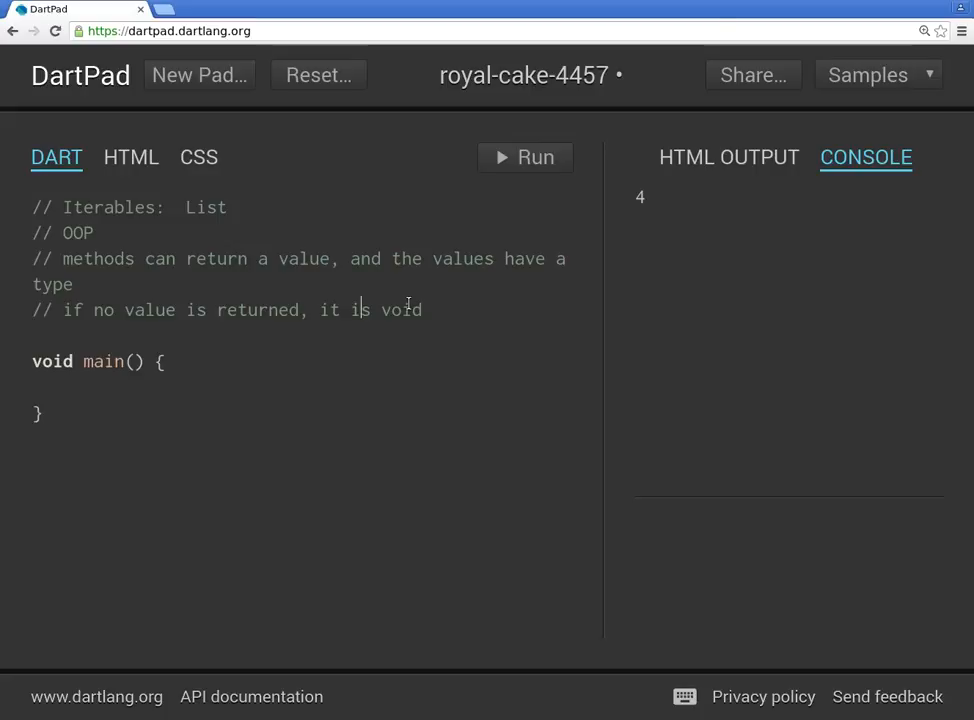
# Write List a = [1, 2, 3, 4, 5, 1]; followed by print(a); inside main.
pyautogui.doubleClick(76, 232)
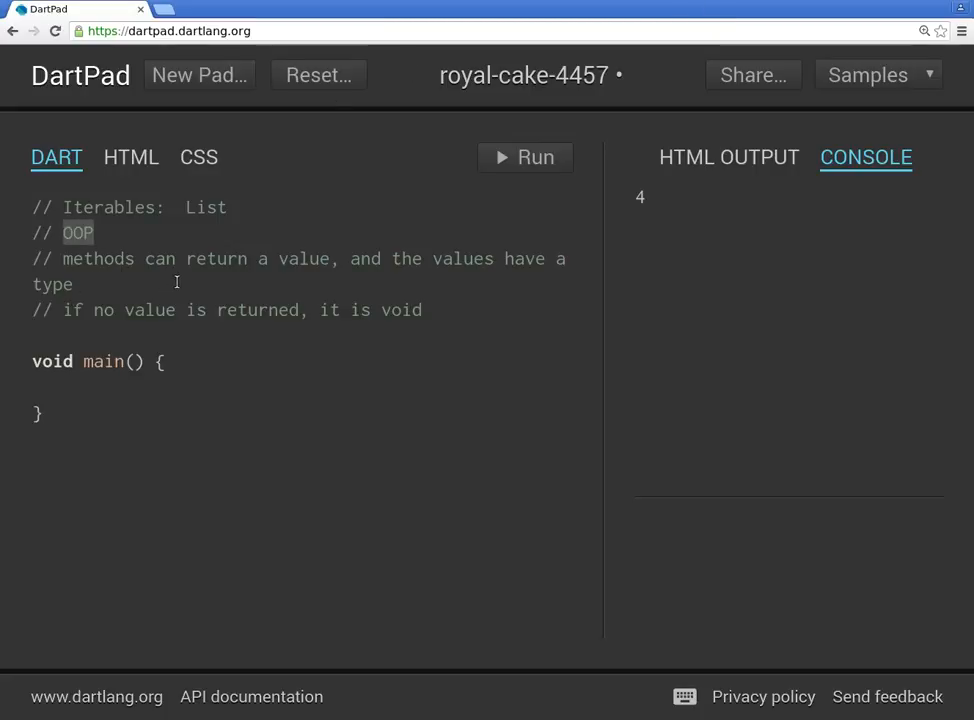
pyautogui.moveTo(140, 328)
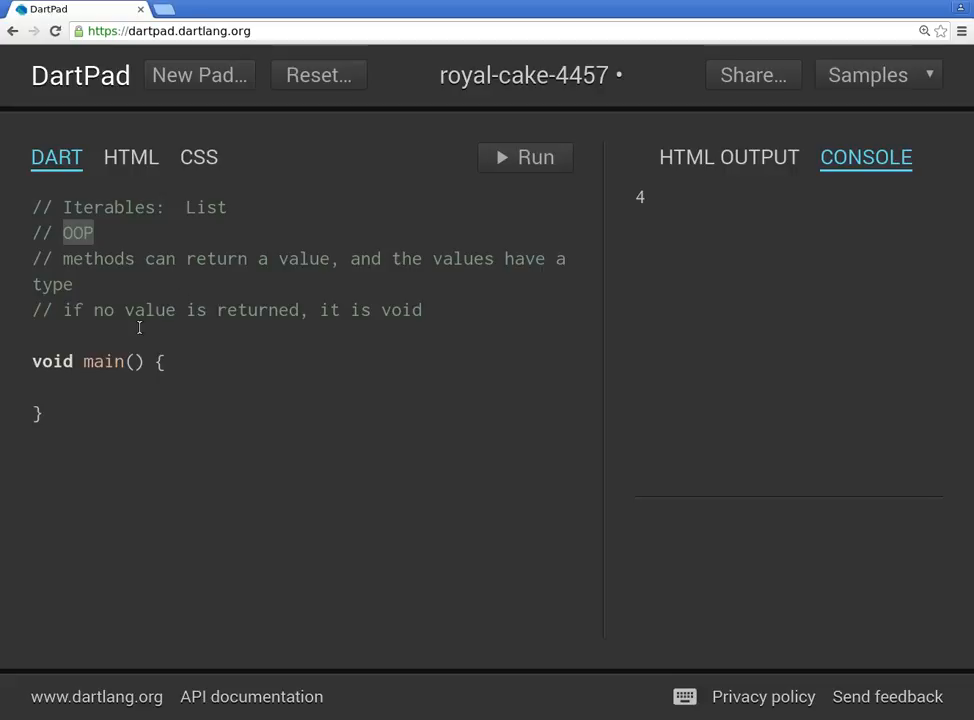
pyautogui.click(52, 388)
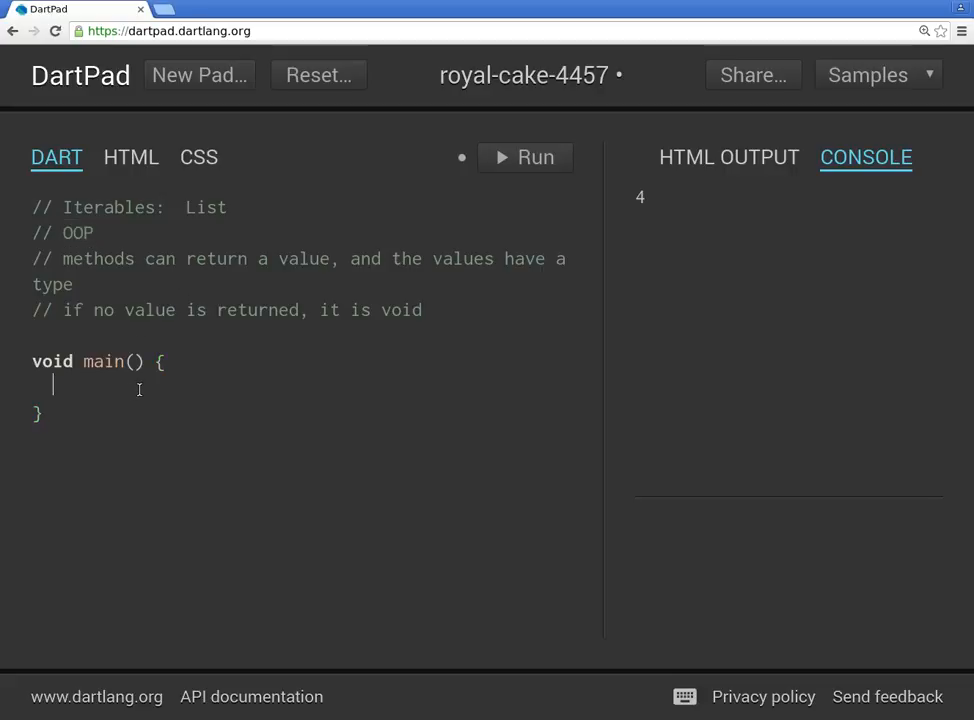
pyautogui.write('List a =')
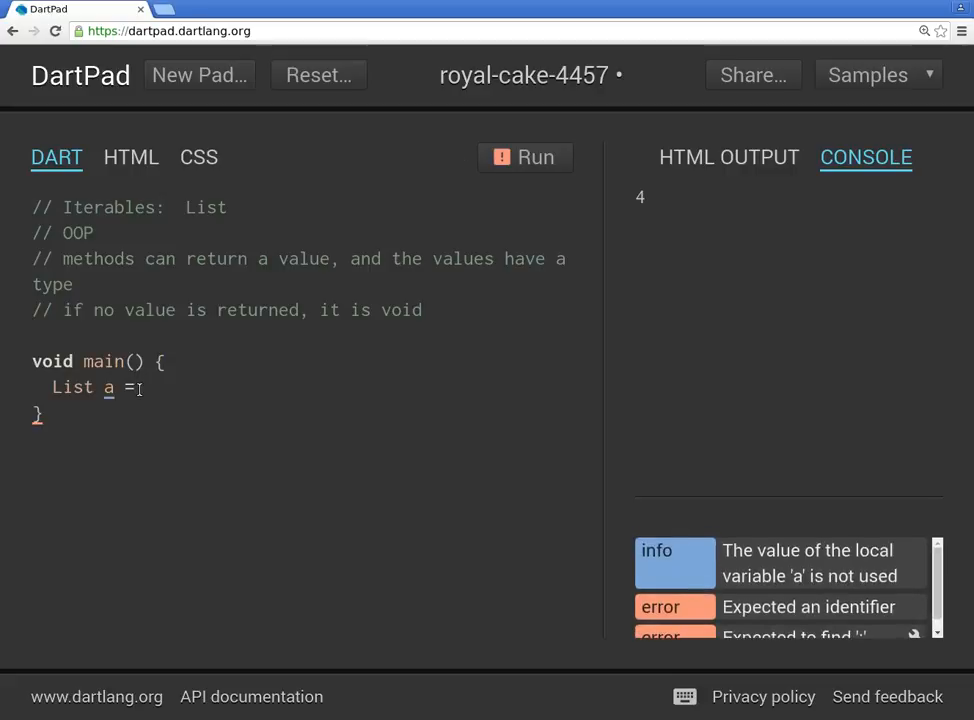
pyautogui.write('[1, 2, 3]')
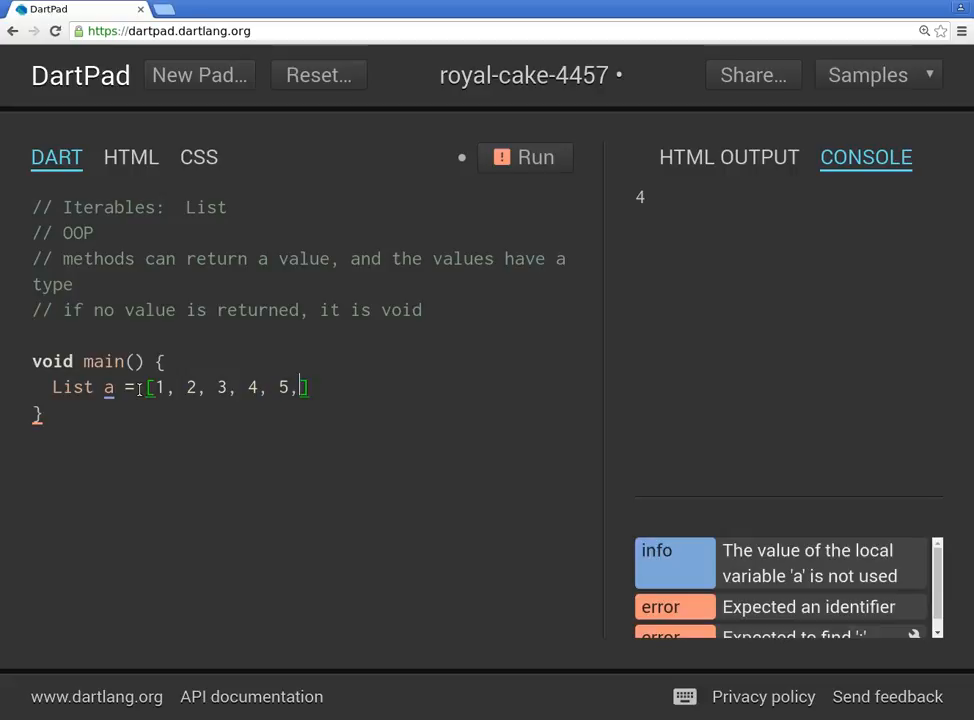
pyautogui.write('1')
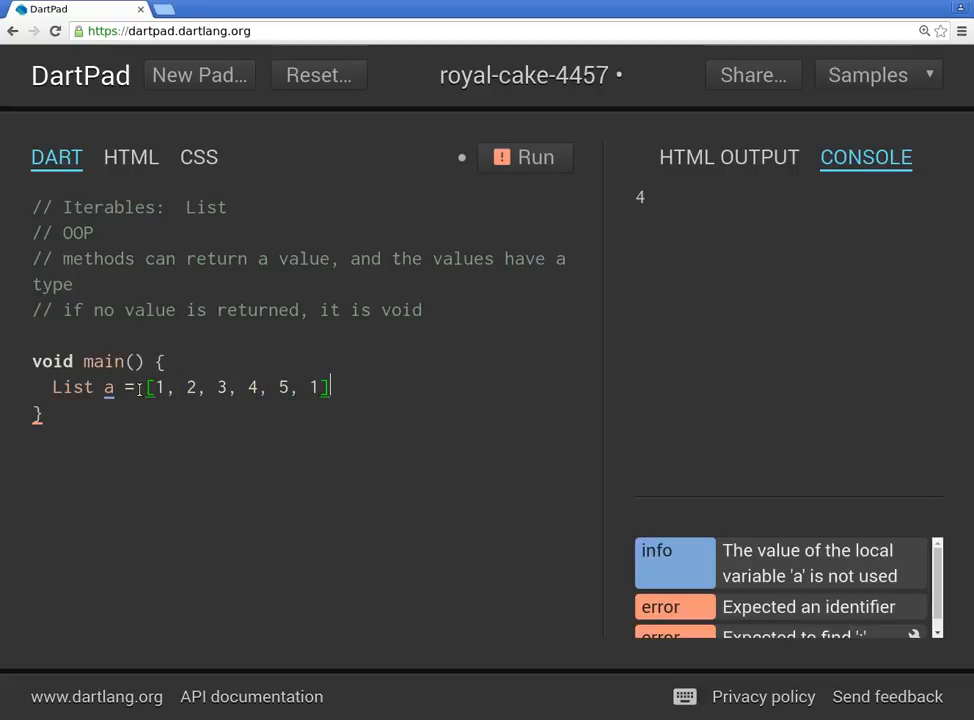
pyautogui.write(';')
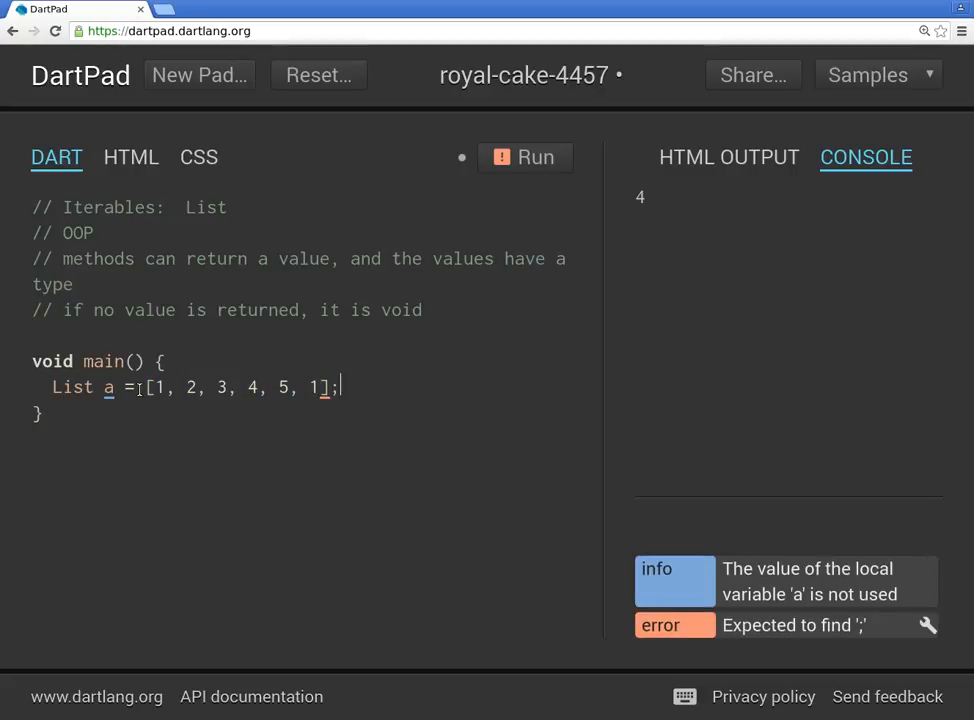
pyautogui.write('print(a);')
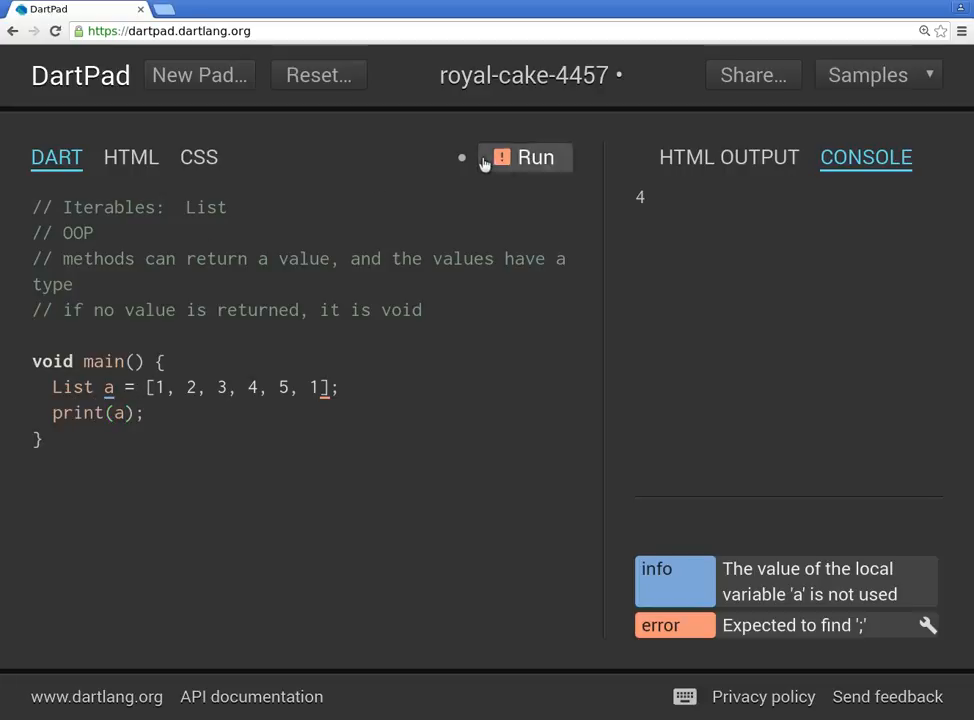
# Run the code to print [1, 2, 3, 4, 5, 1] in the console.
pyautogui.click(524, 156)
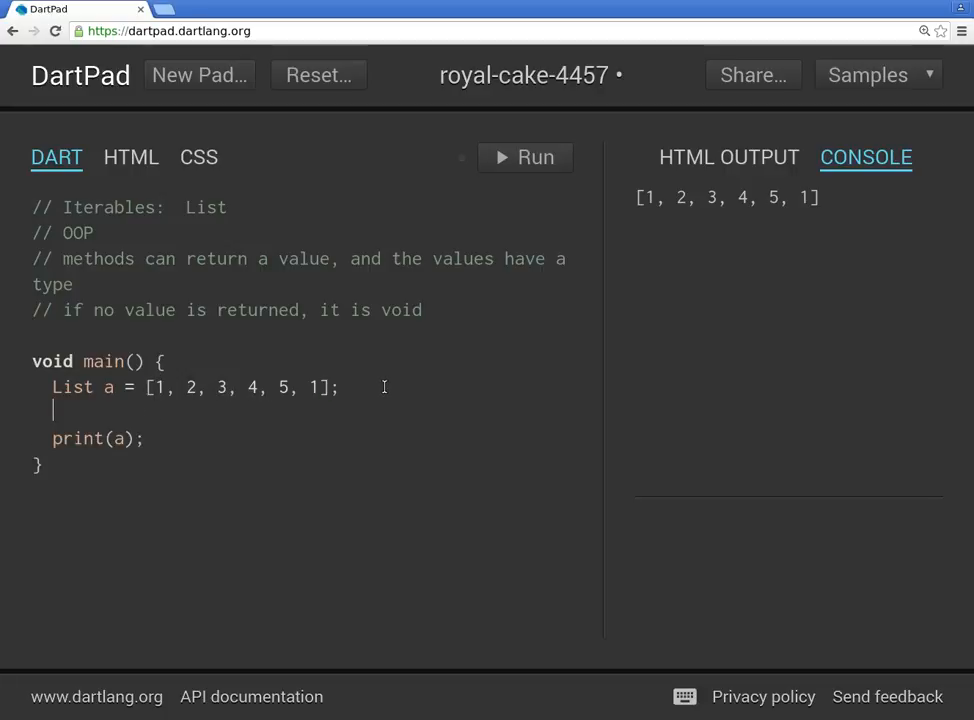
# Insert a.add(33); above print and rerun to show [1, 2, 3, 4, 5, 1, 33].
pyautogui.write('a.')
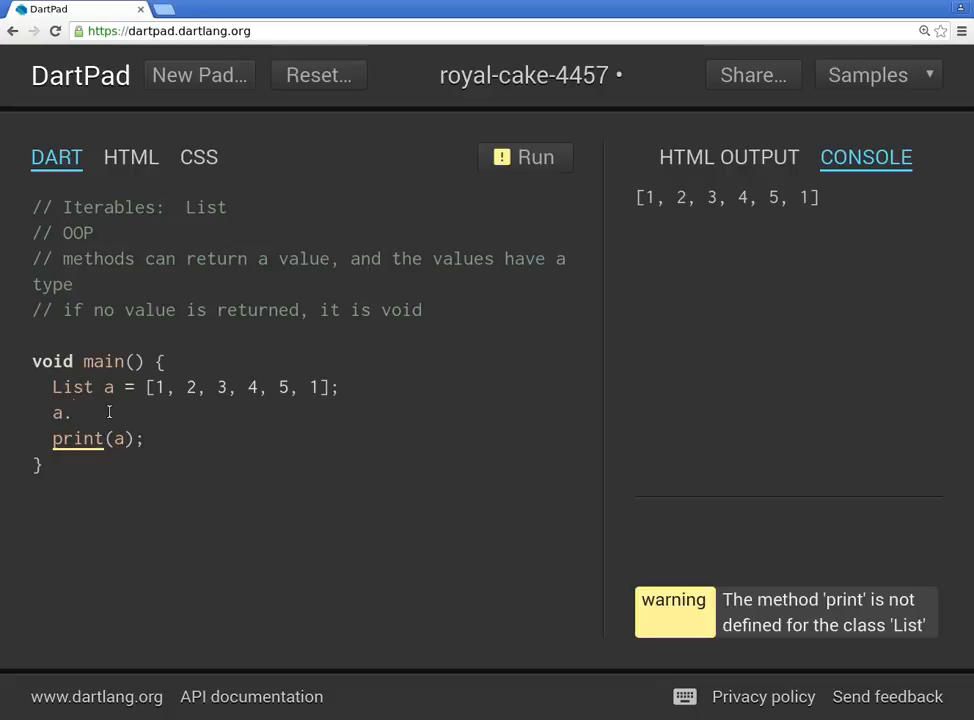
pyautogui.click(70, 412)
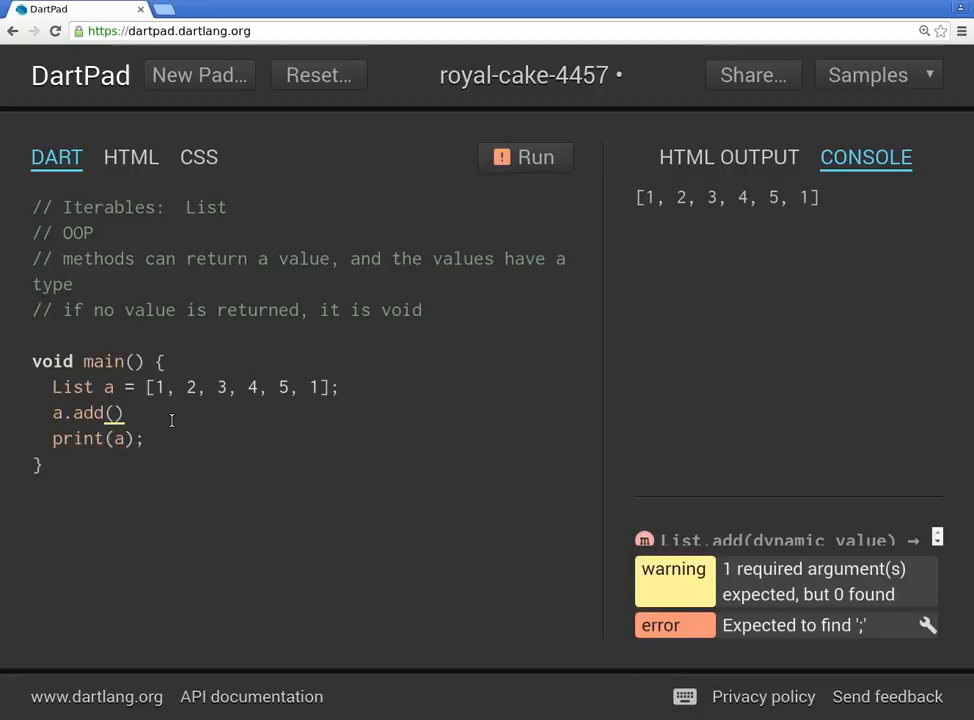
pyautogui.write('33')
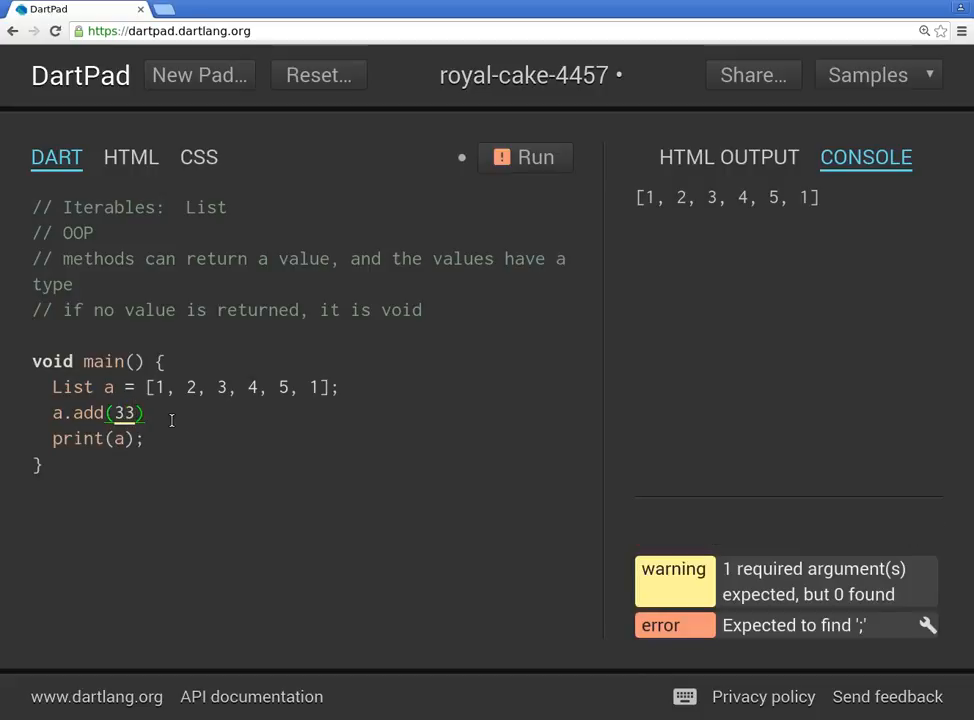
pyautogui.write(';')
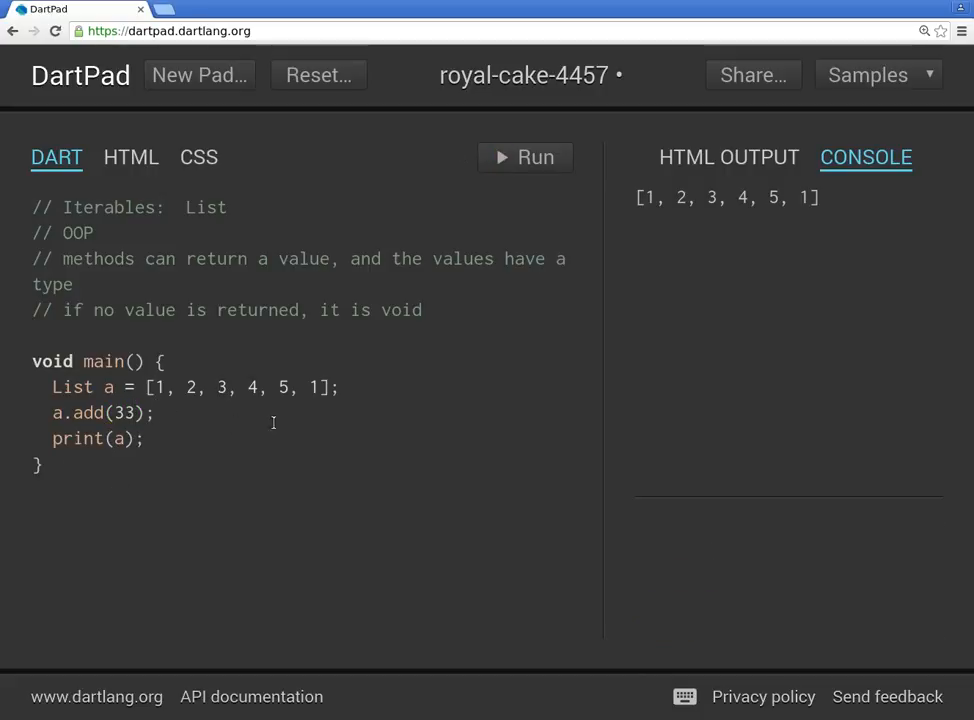
pyautogui.click(524, 156)
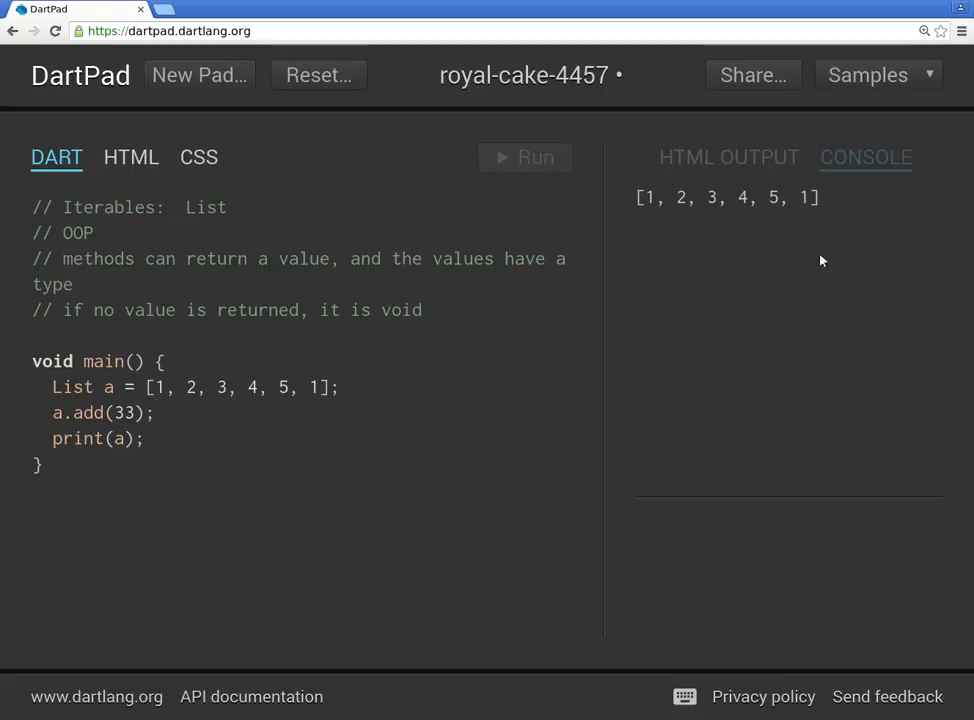
pyautogui.click(524, 156)
pyautogui.write('removeAt')
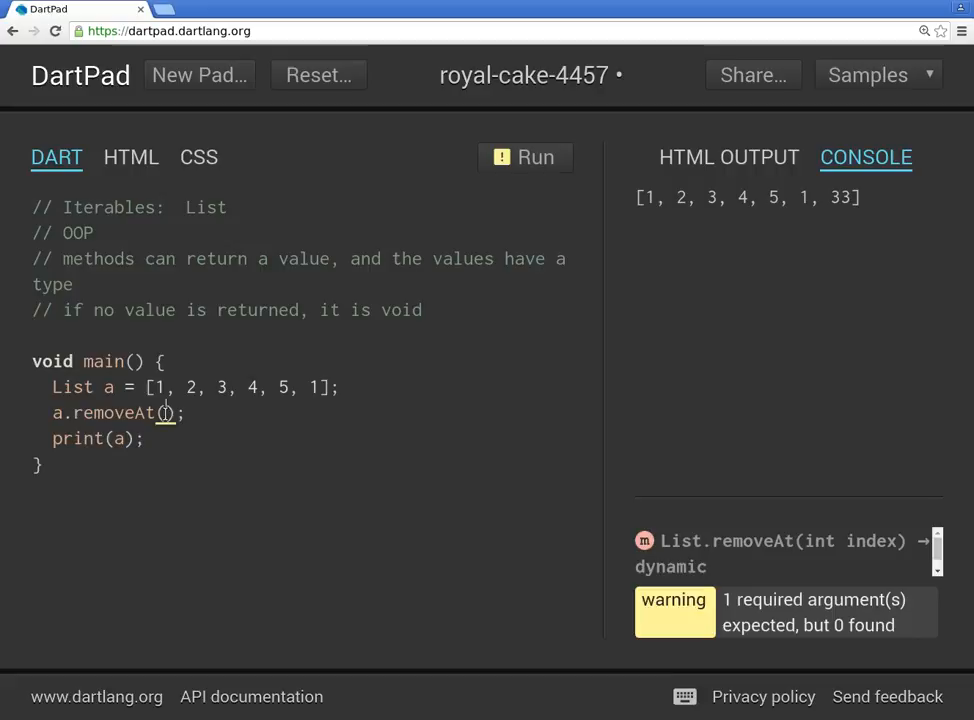
# Replace the add call with a.removeAt(3); so the console shows [1, 2, 3, 5, 1].
pyautogui.press('Backspace')
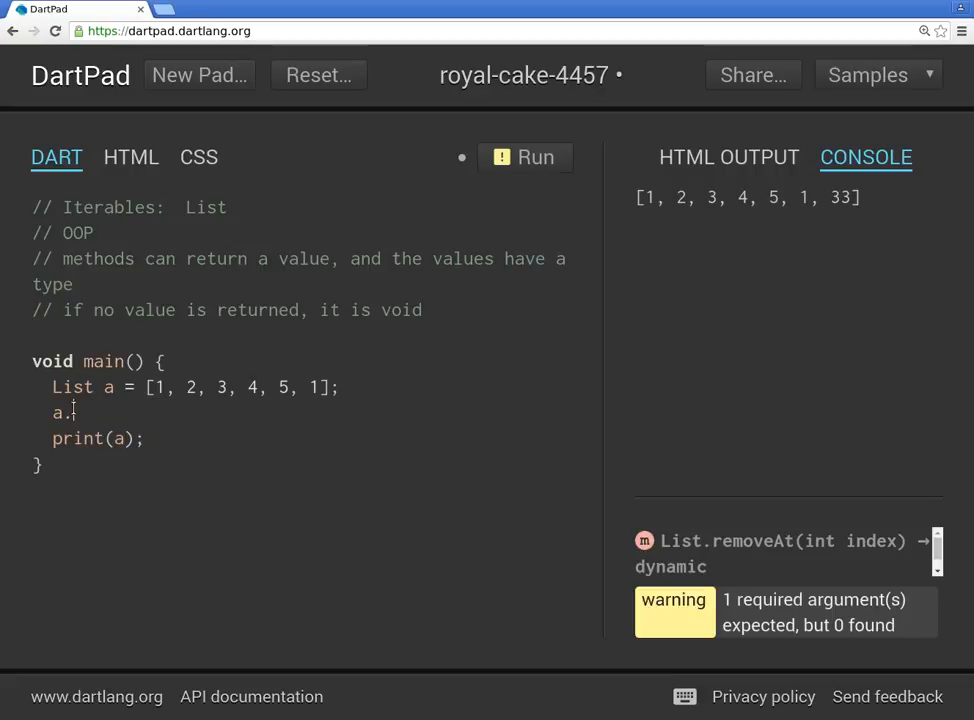
pyautogui.write('remo')
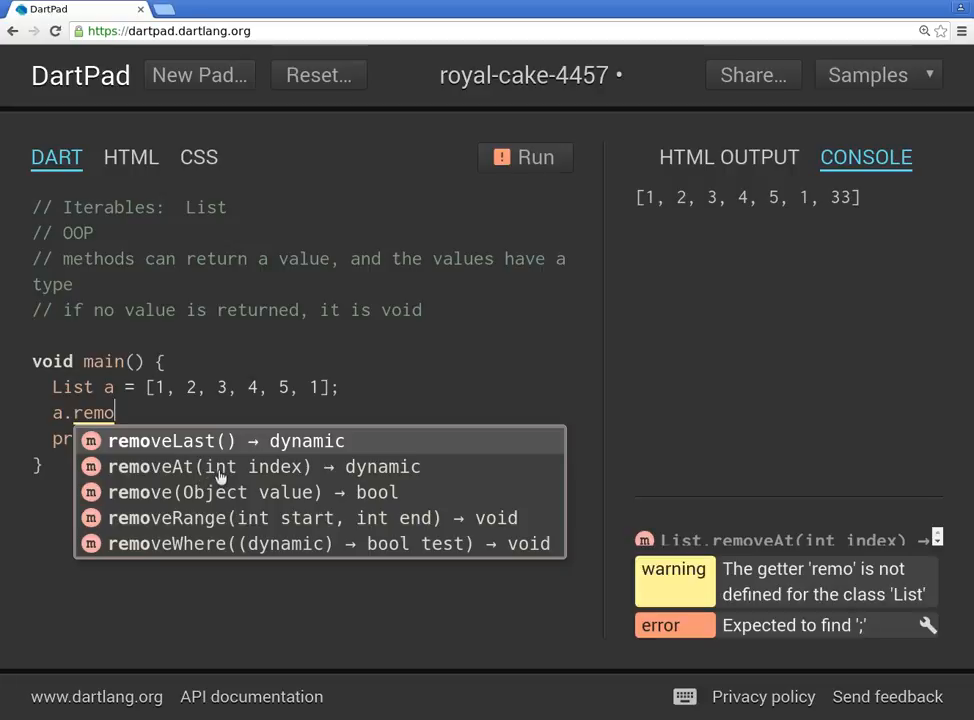
pyautogui.moveTo(224, 452)
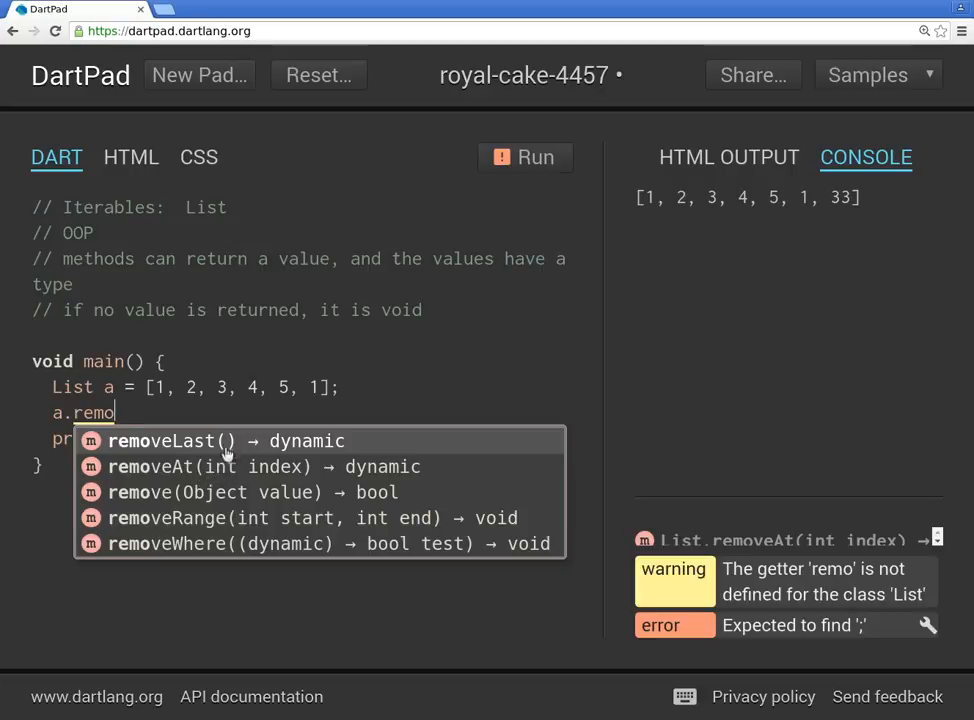
pyautogui.moveTo(200, 468)
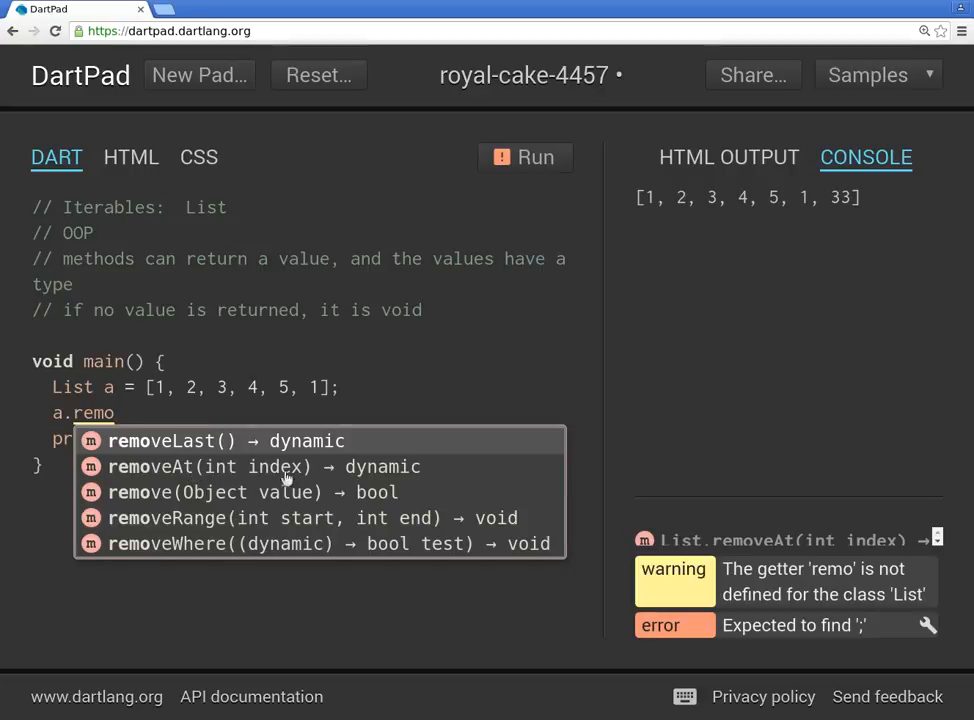
pyautogui.moveTo(236, 474)
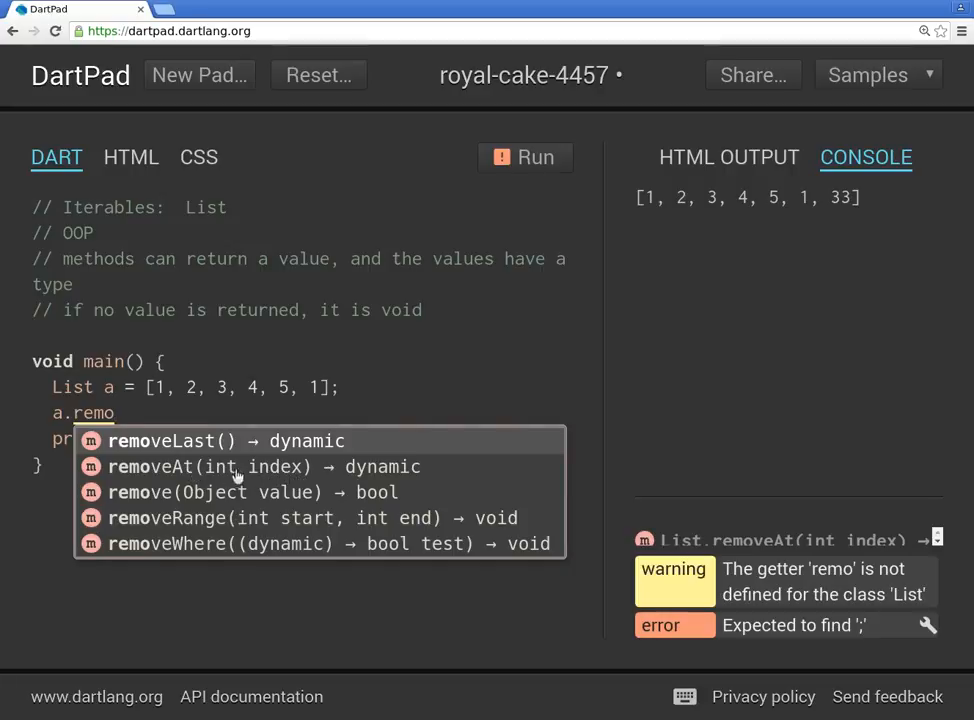
pyautogui.moveTo(268, 476)
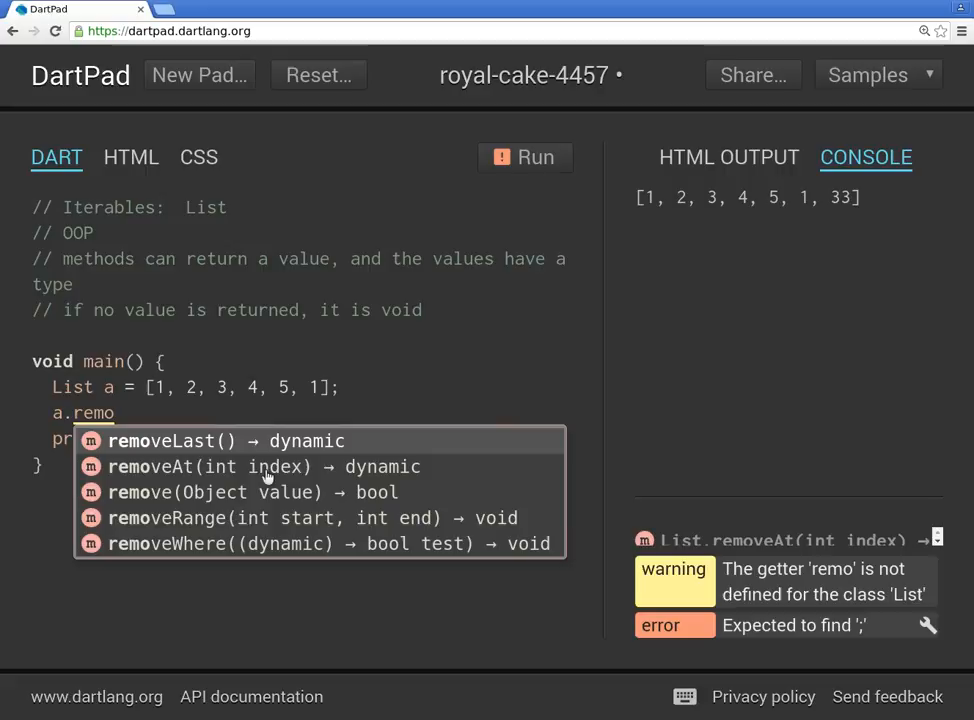
pyautogui.moveTo(228, 472)
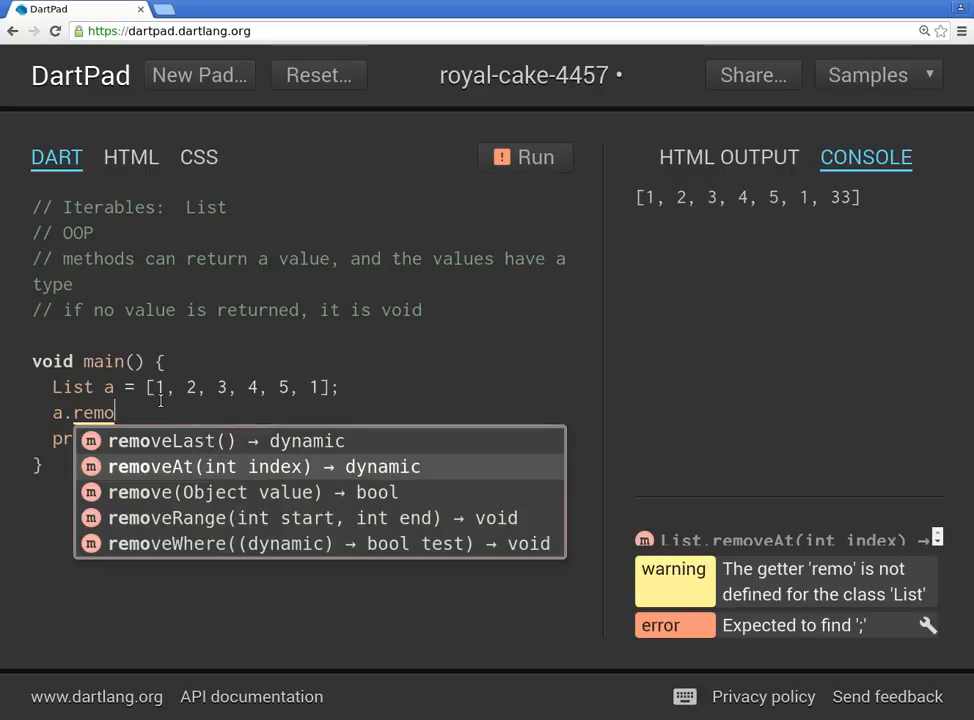
pyautogui.moveTo(258, 480)
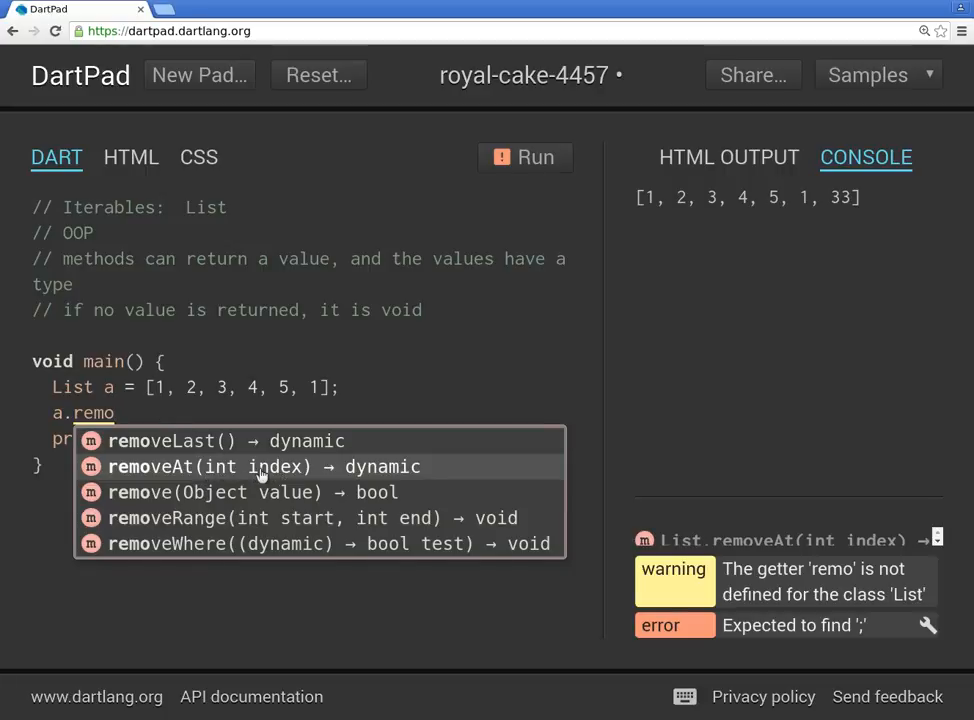
pyautogui.moveTo(248, 472)
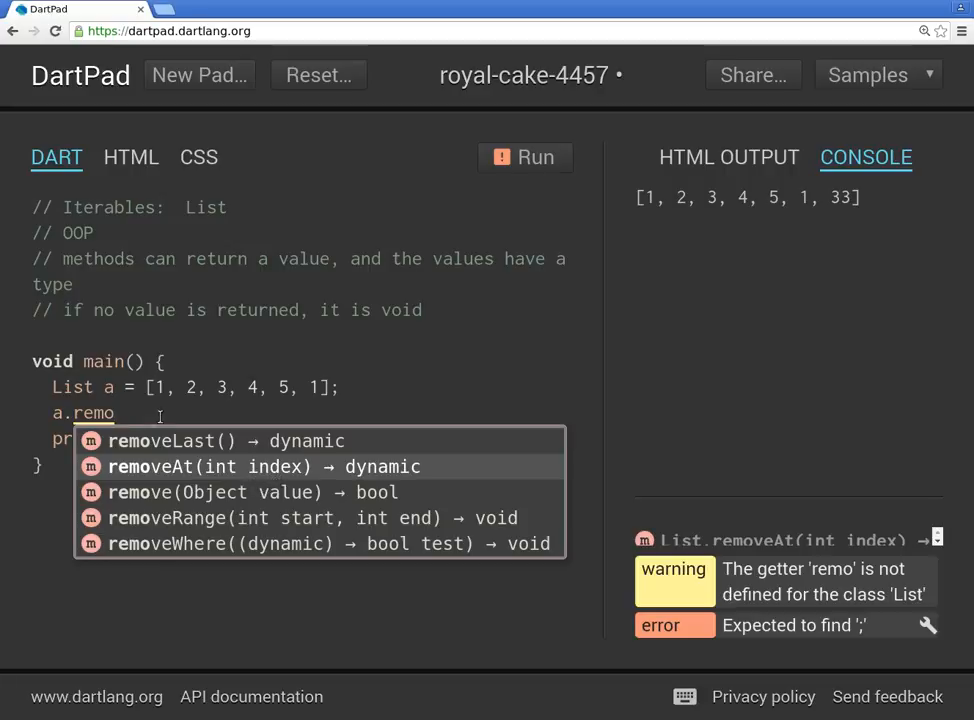
pyautogui.moveTo(222, 408)
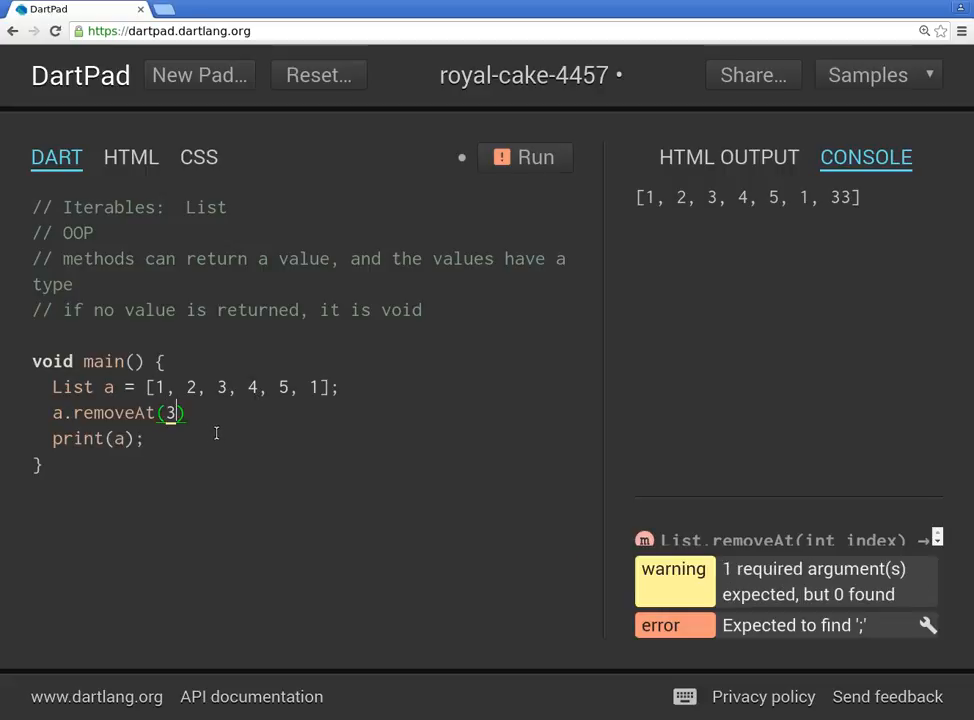
pyautogui.write(';')
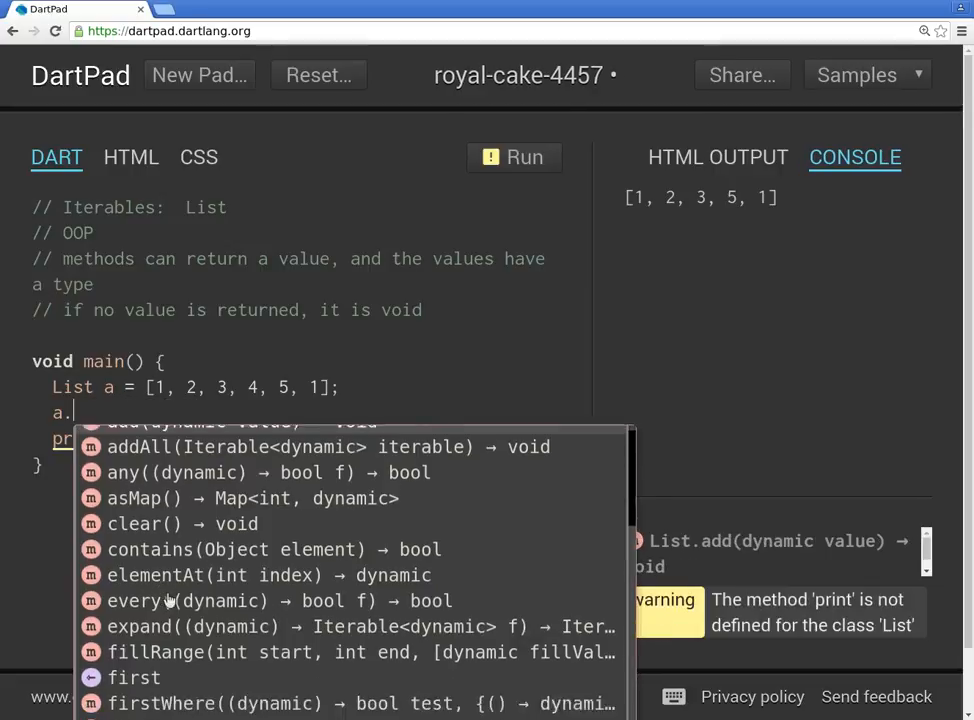
# Browse the autocomplete list of methods available on list a after typing a.
pyautogui.click(132, 676)
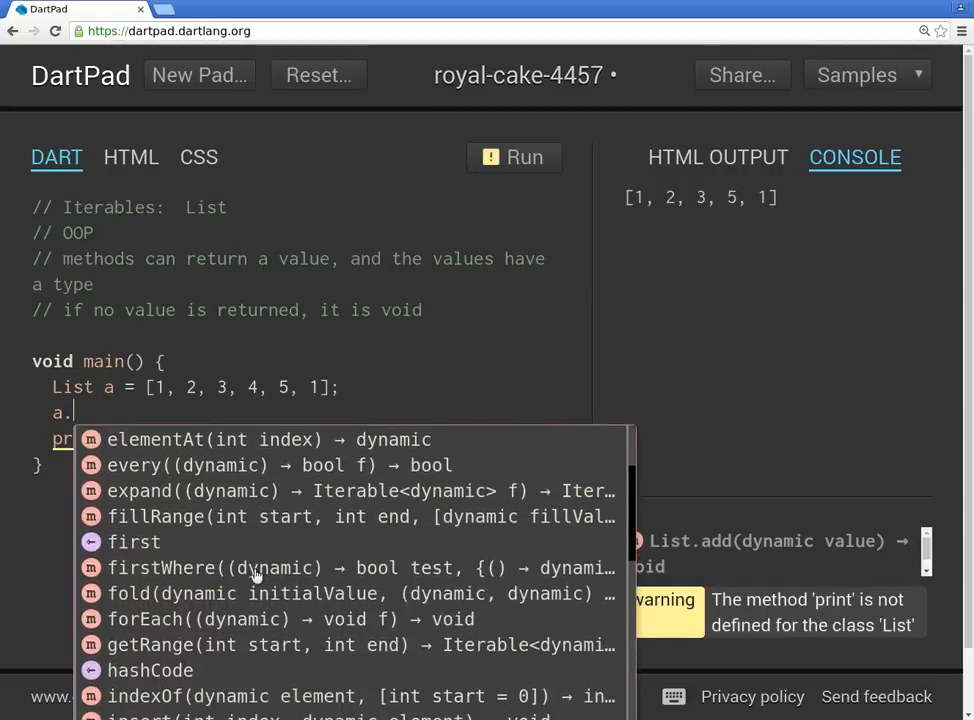
pyautogui.scroll(-3)
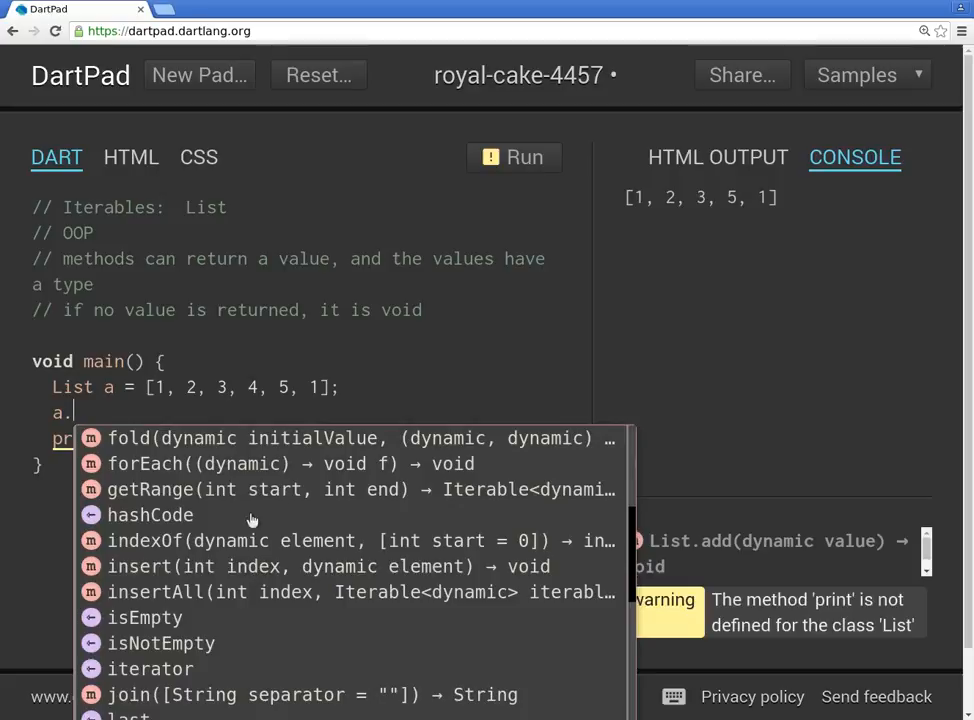
pyautogui.moveTo(260, 408)
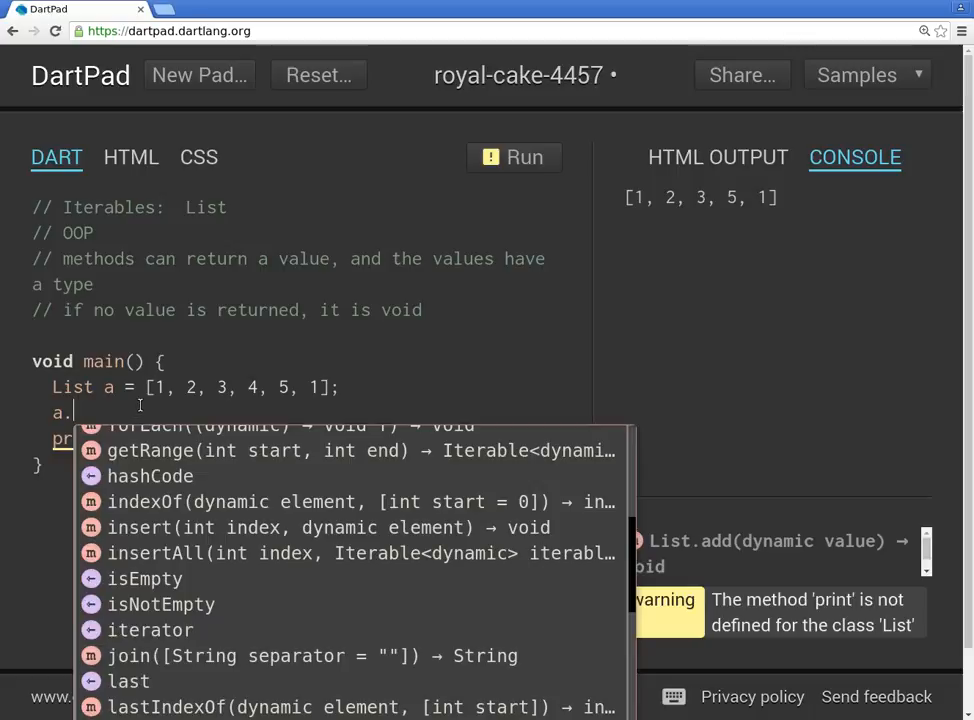
pyautogui.press('Escape')
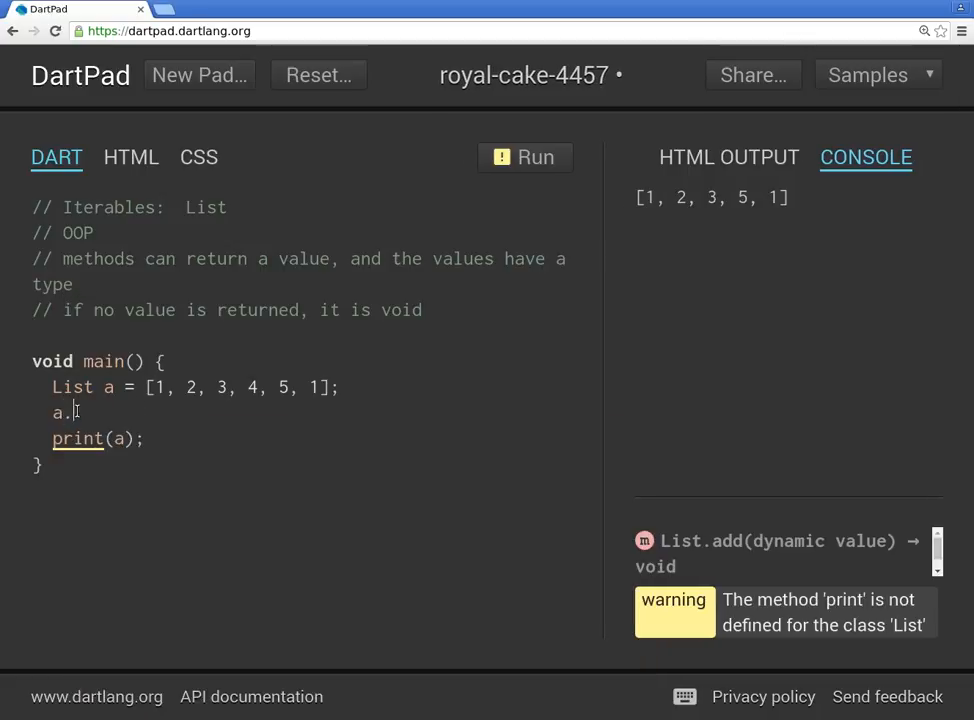
pyautogui.click(72, 412)
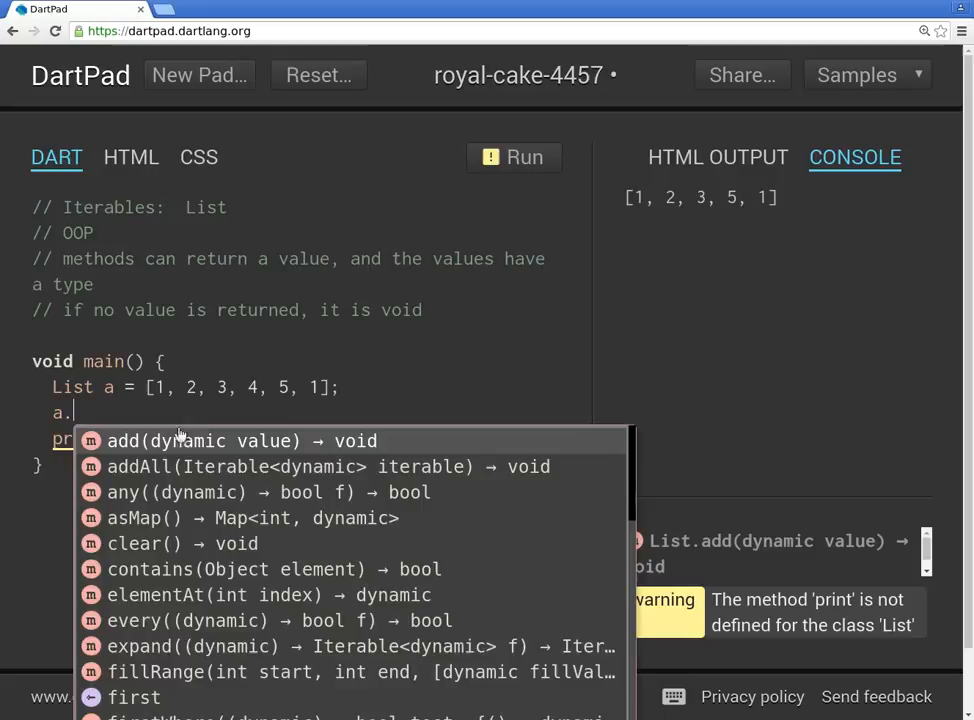
pyautogui.moveTo(356, 490)
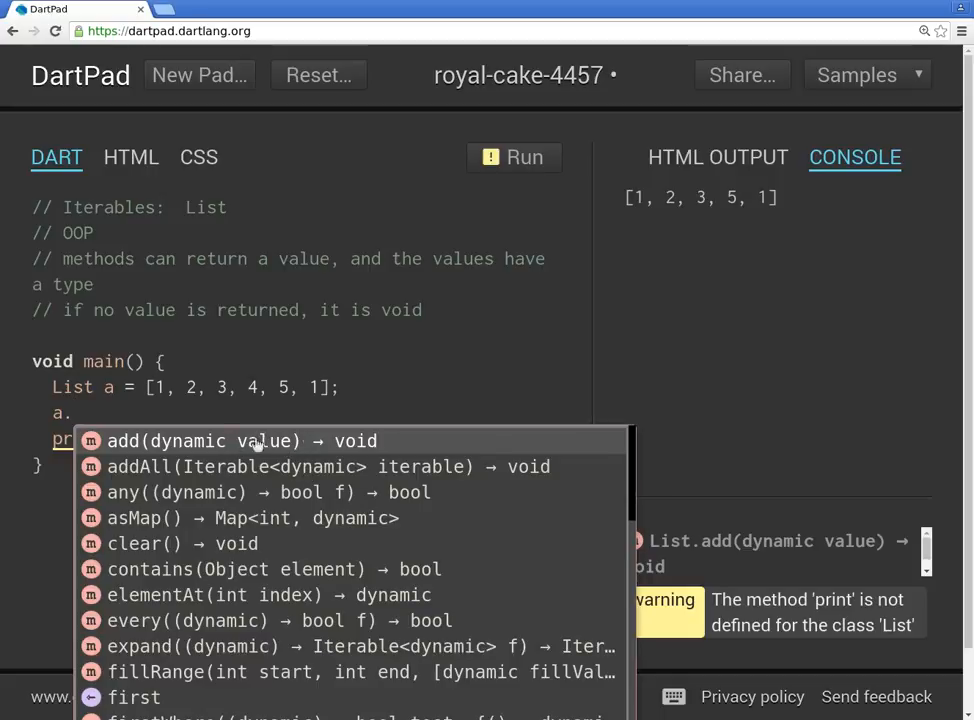
pyautogui.moveTo(364, 456)
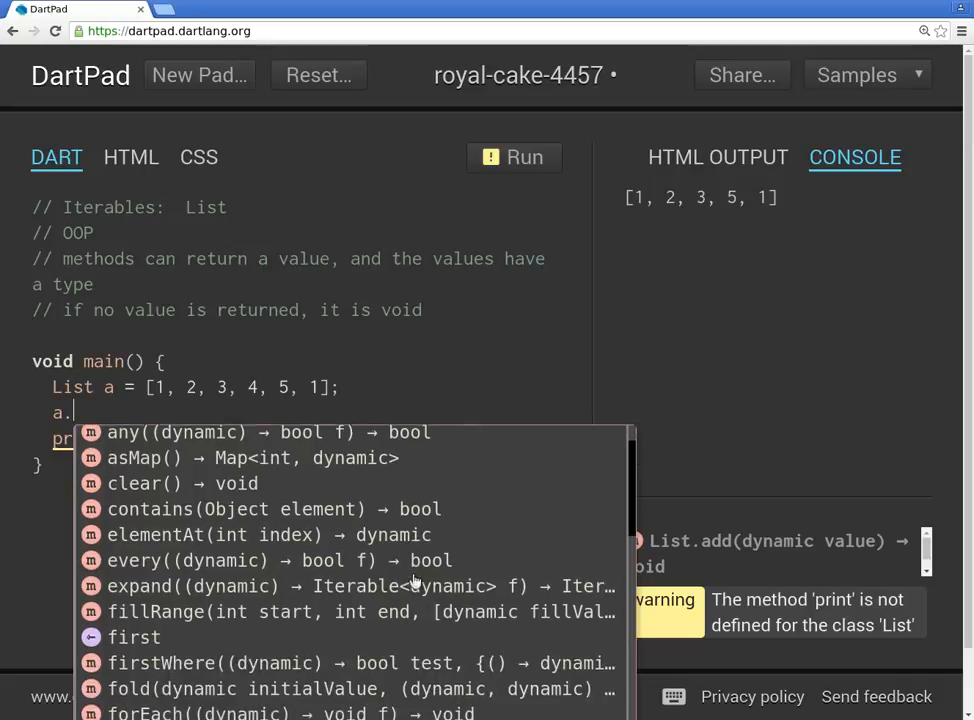
pyautogui.scroll(-3)
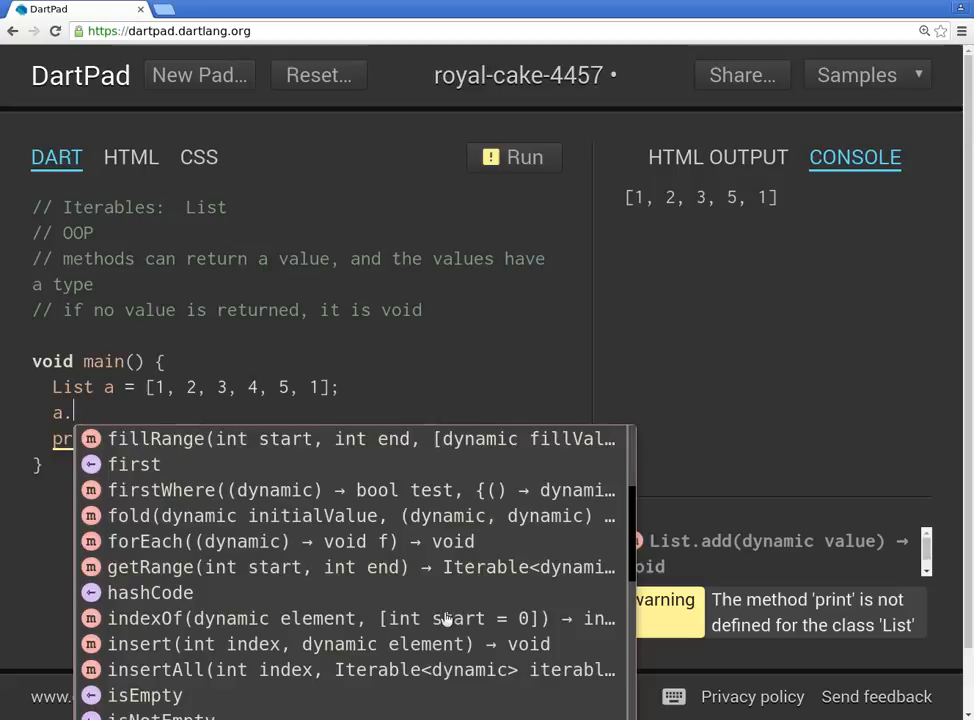
pyautogui.scroll(-3)
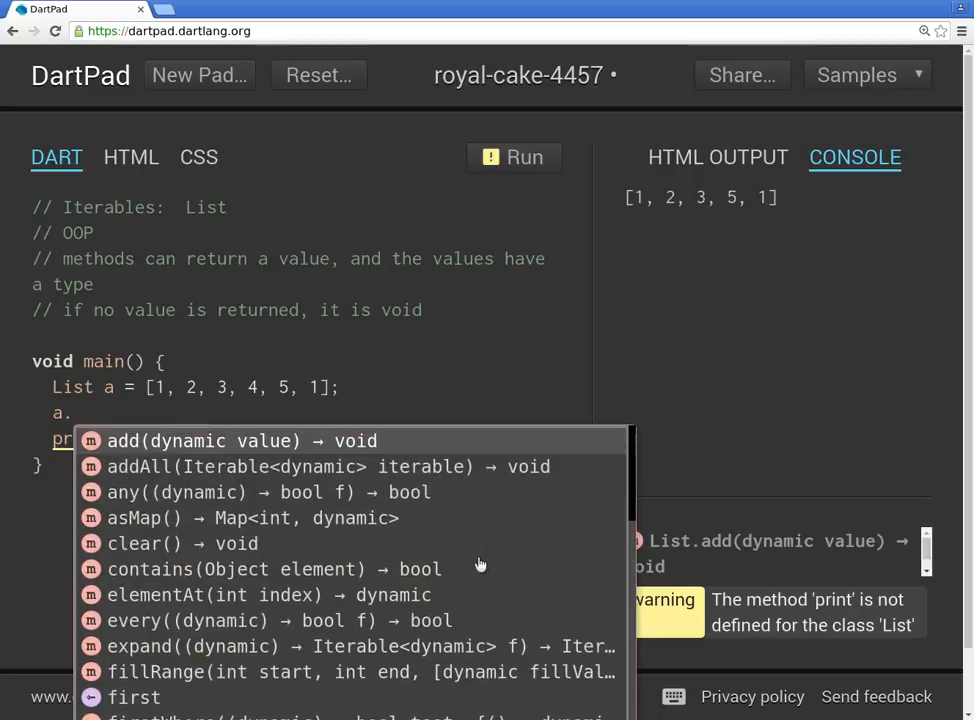
pyautogui.moveTo(364, 418)
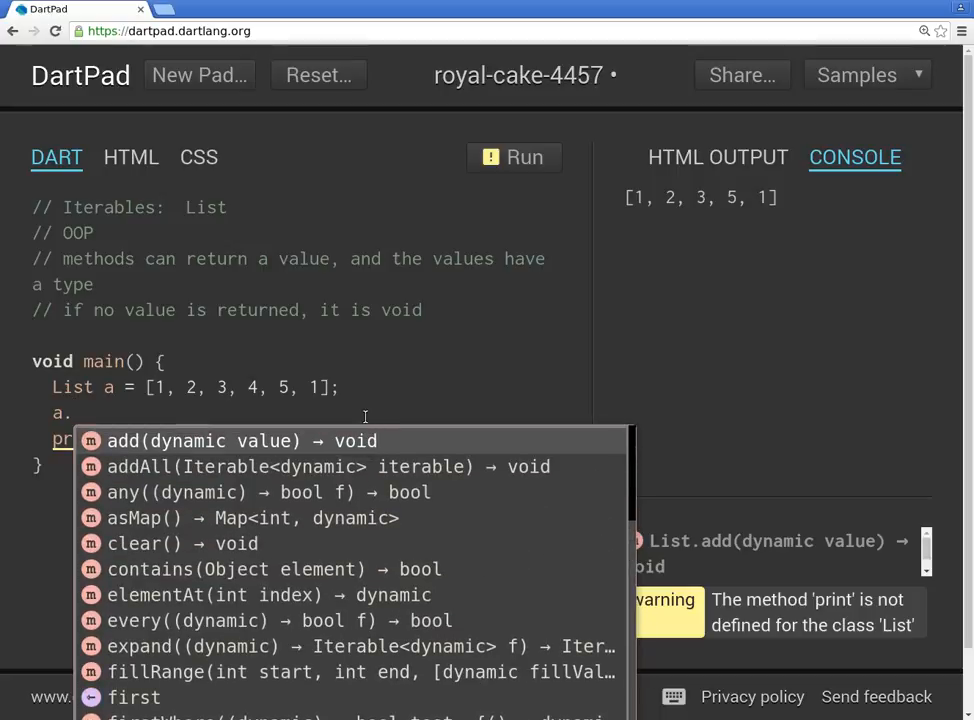
pyautogui.moveTo(158, 448)
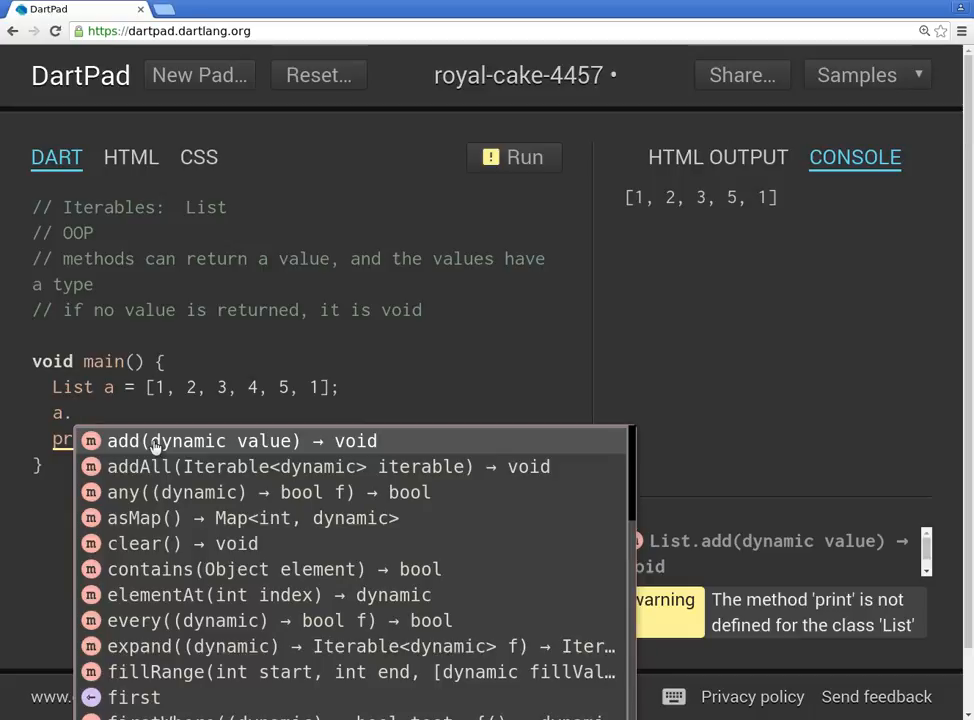
pyautogui.moveTo(196, 356)
pyautogui.write('//')
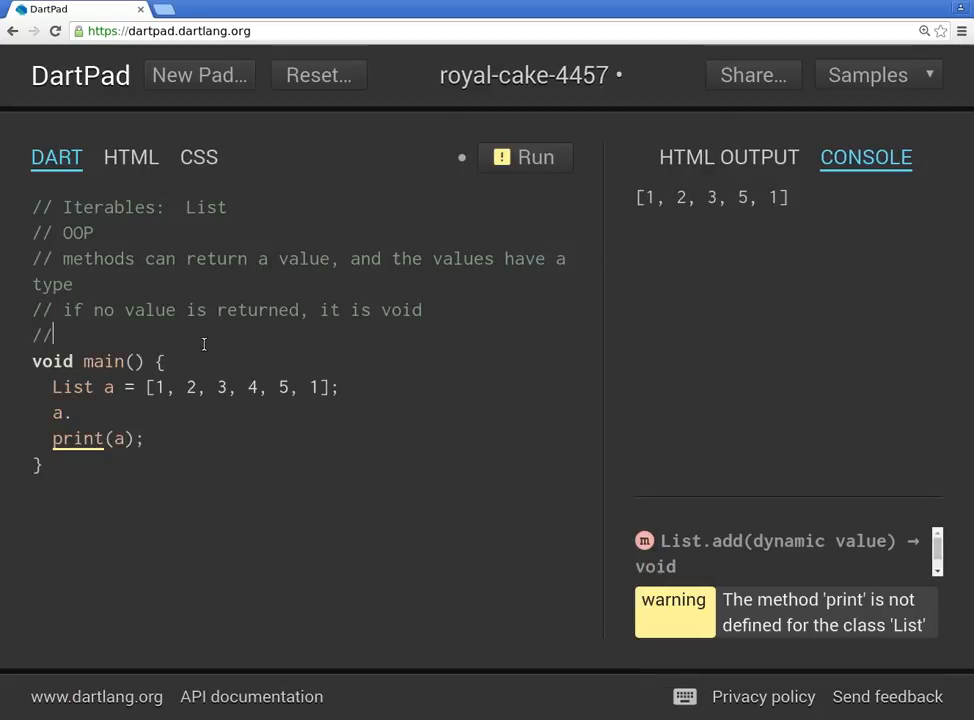
# Write the comment cake.cut(4); above main, after first trying cake.shape.
pyautogui.write('cake.shape(')
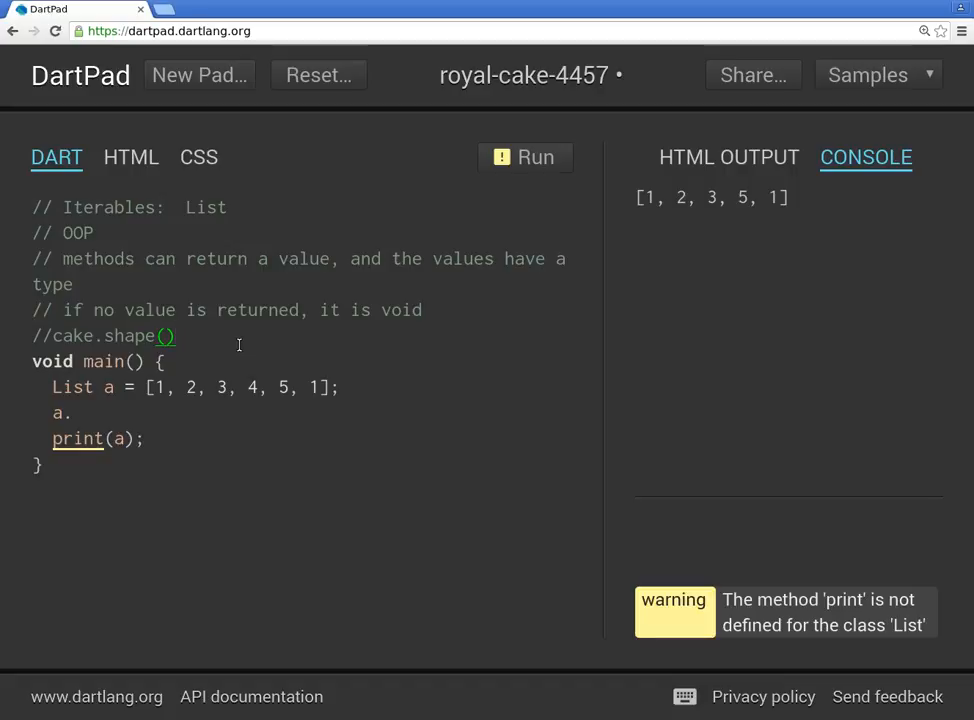
pyautogui.press('Backspace')
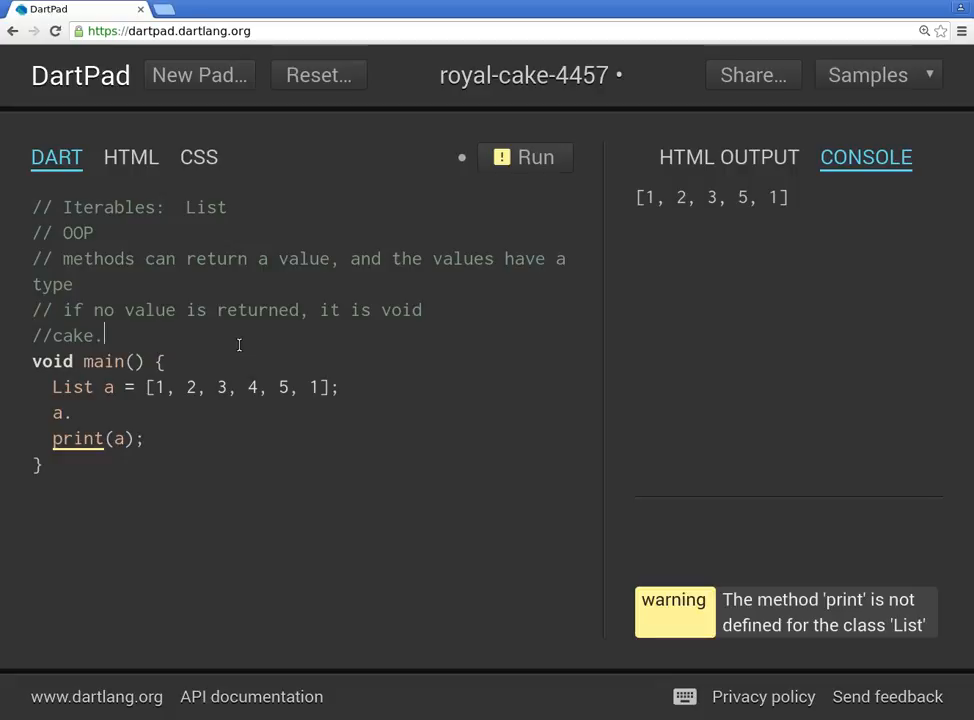
pyautogui.write('cut()')
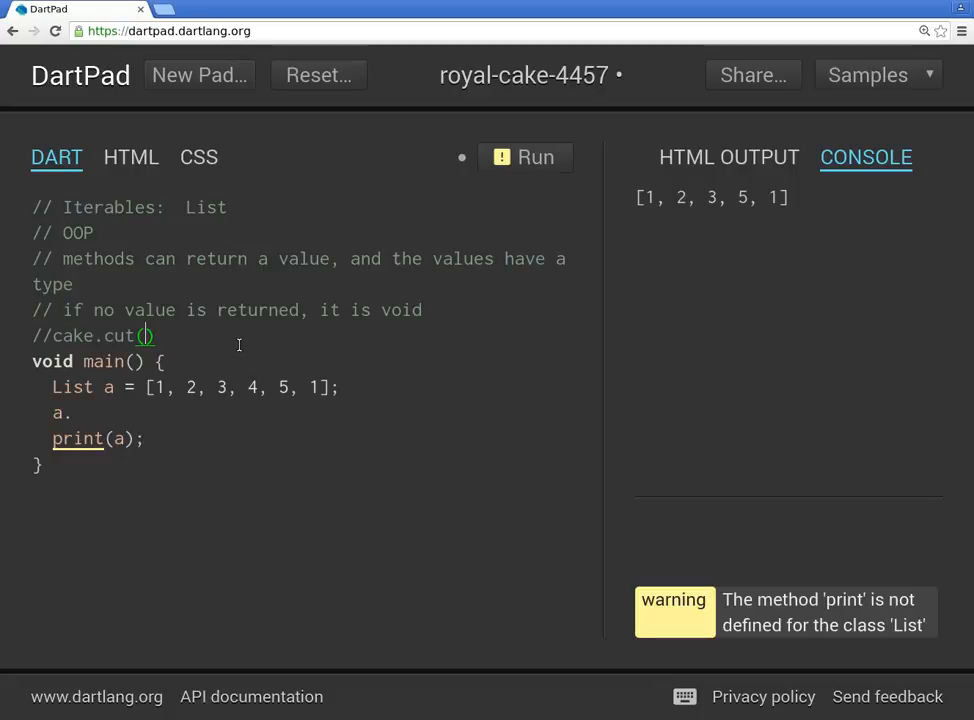
pyautogui.write('4')
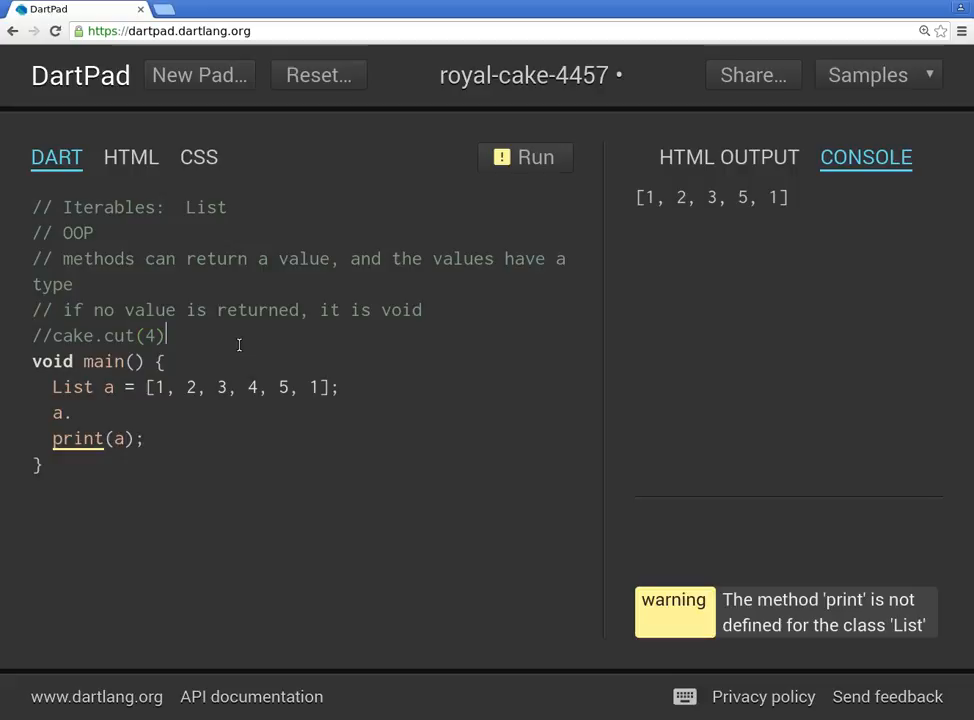
pyautogui.write(';')
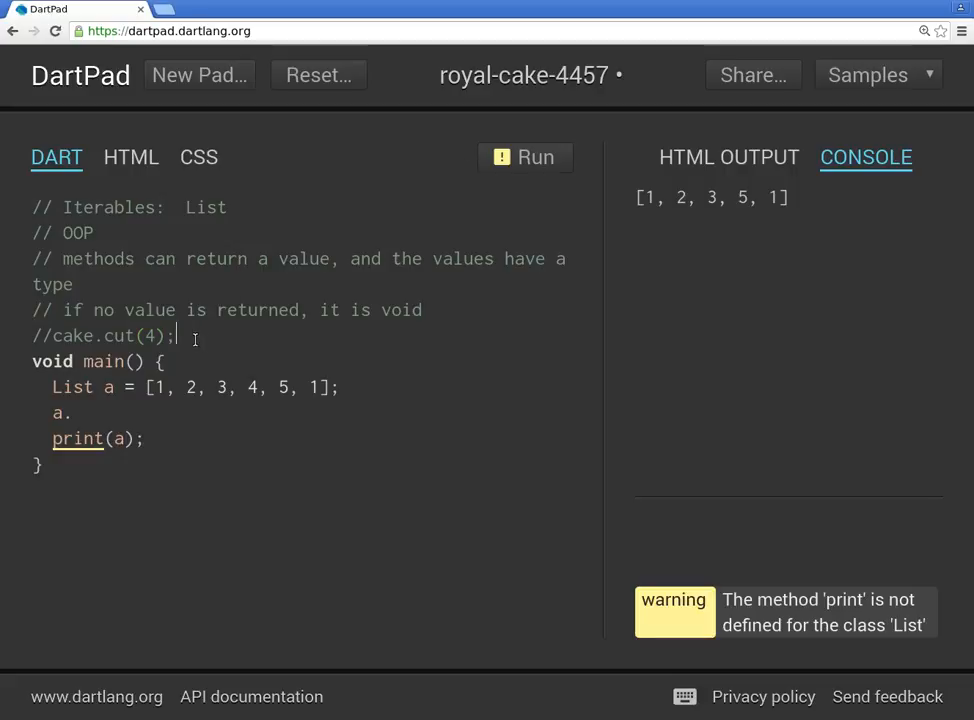
pyautogui.doubleClick(120, 336)
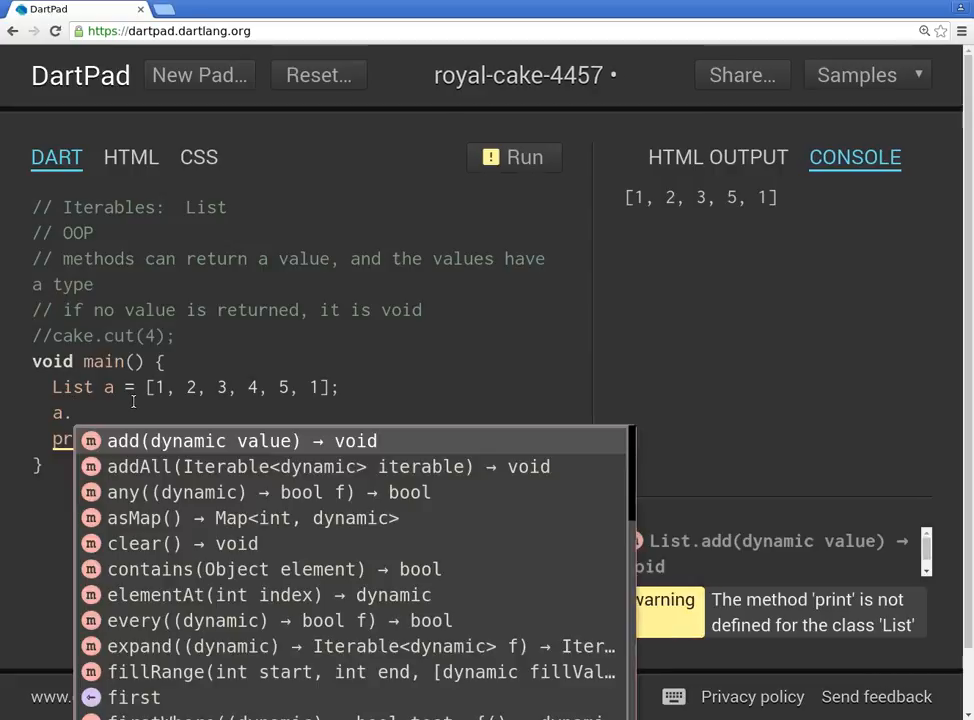
pyautogui.moveTo(410, 496)
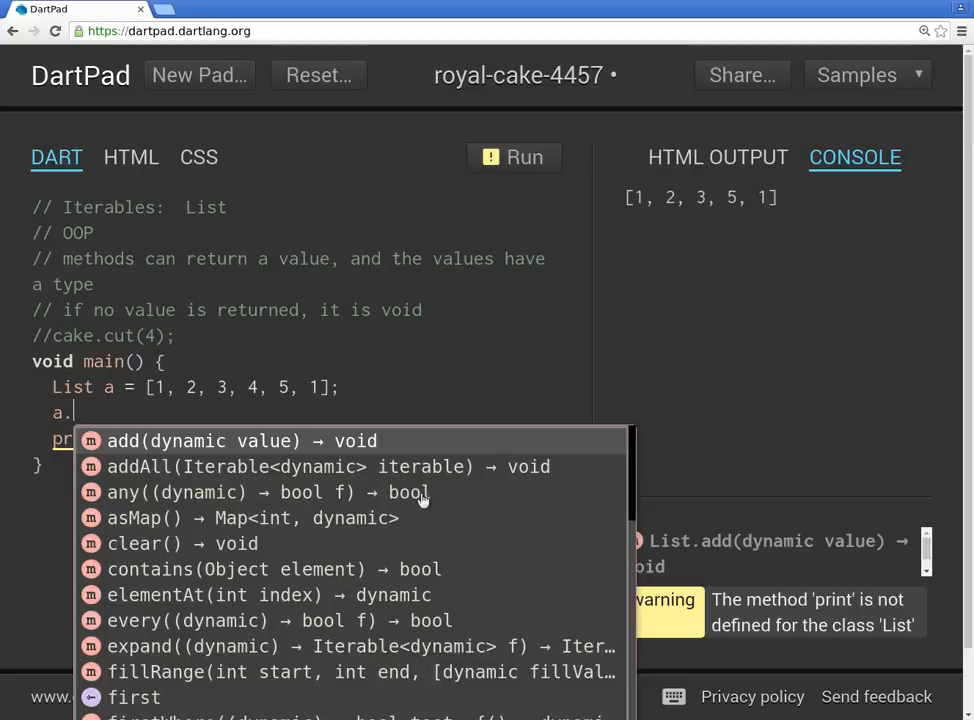
pyautogui.moveTo(344, 568)
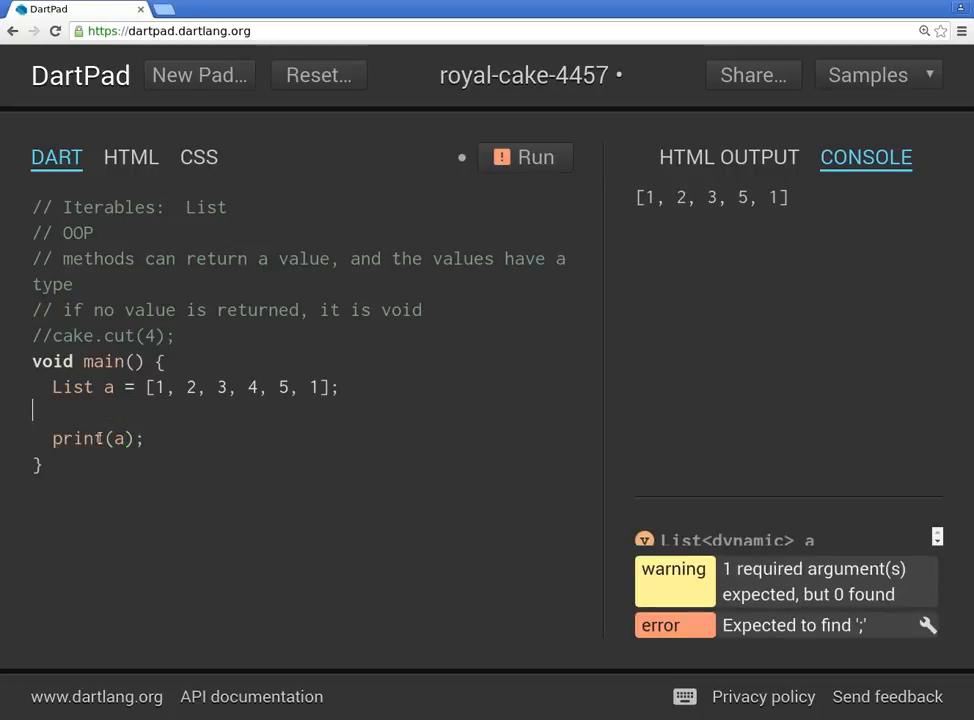
# Run print(a.contains(3)) giving true, then contains(0) giving false.
pyautogui.write('.con')
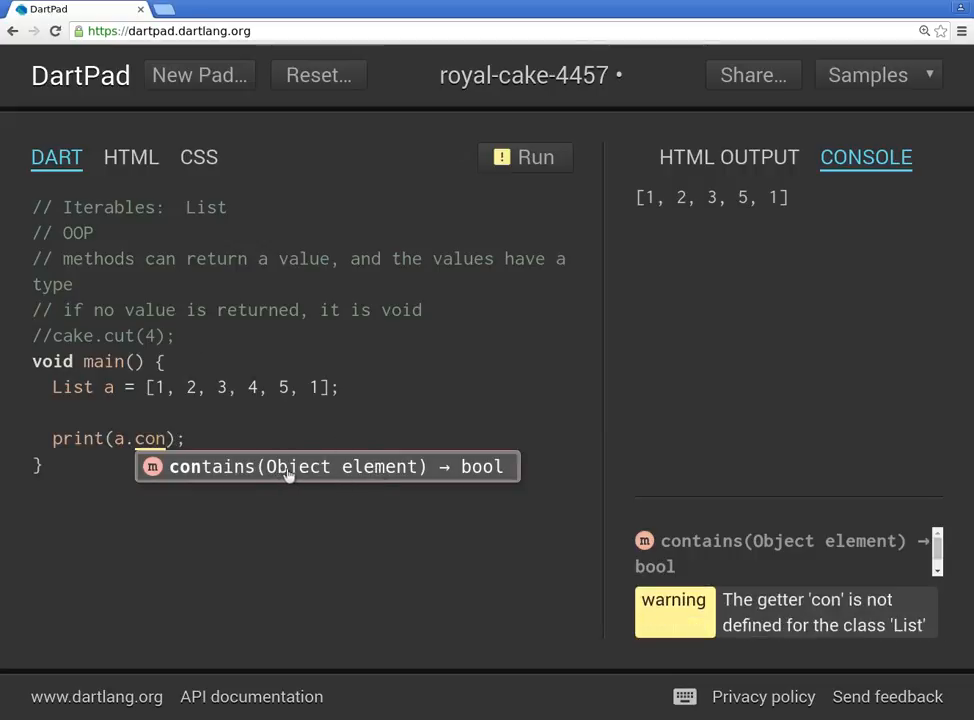
pyautogui.moveTo(358, 472)
pyautogui.write('tains(')
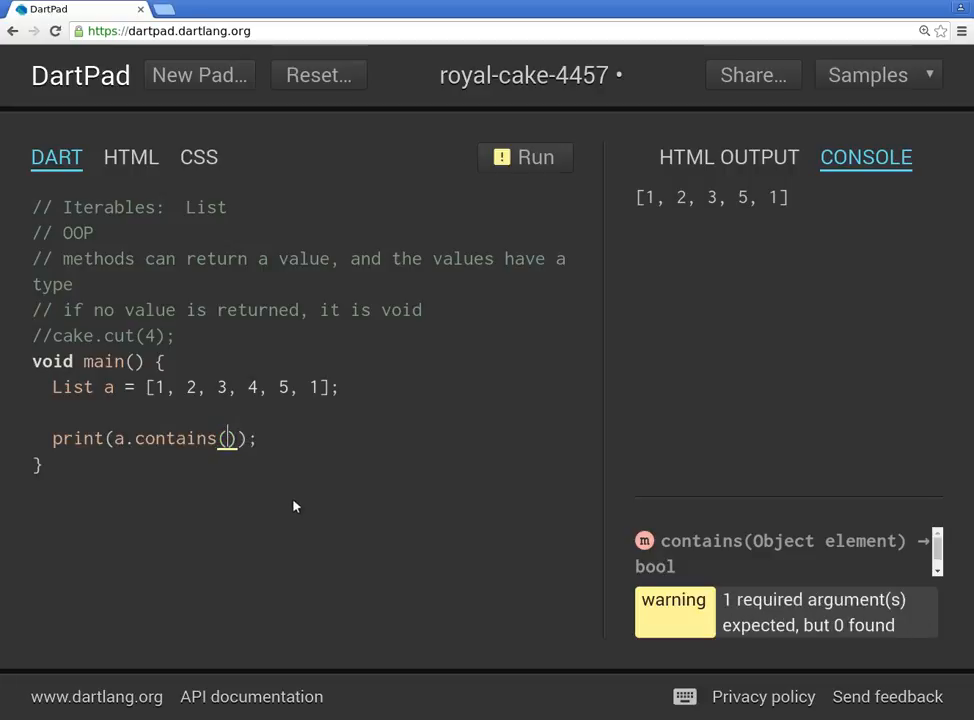
pyautogui.write('3')
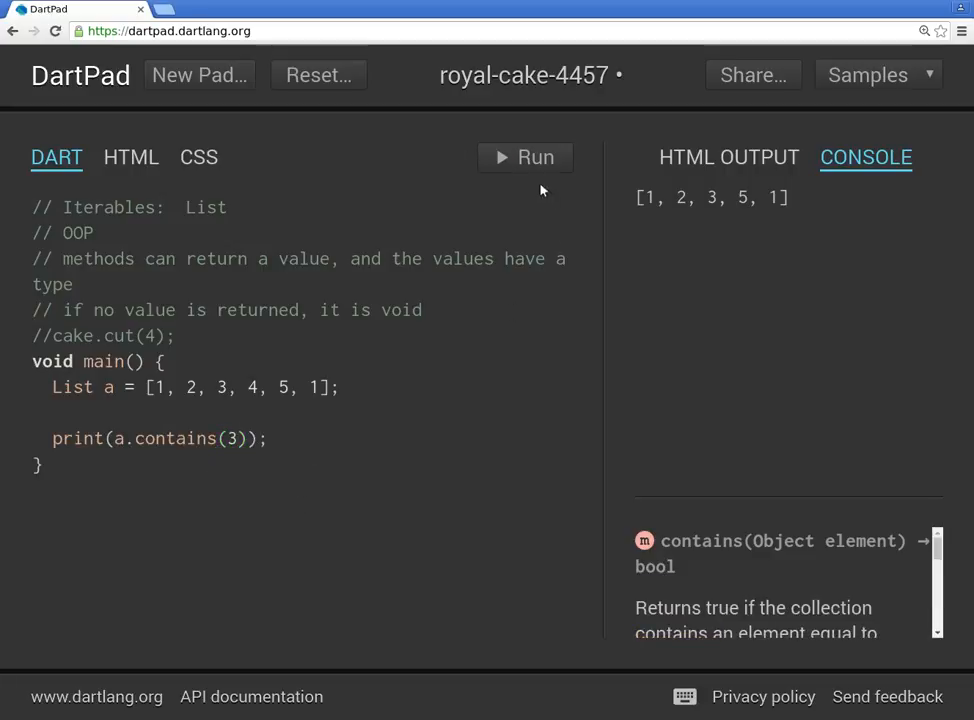
pyautogui.click(524, 156)
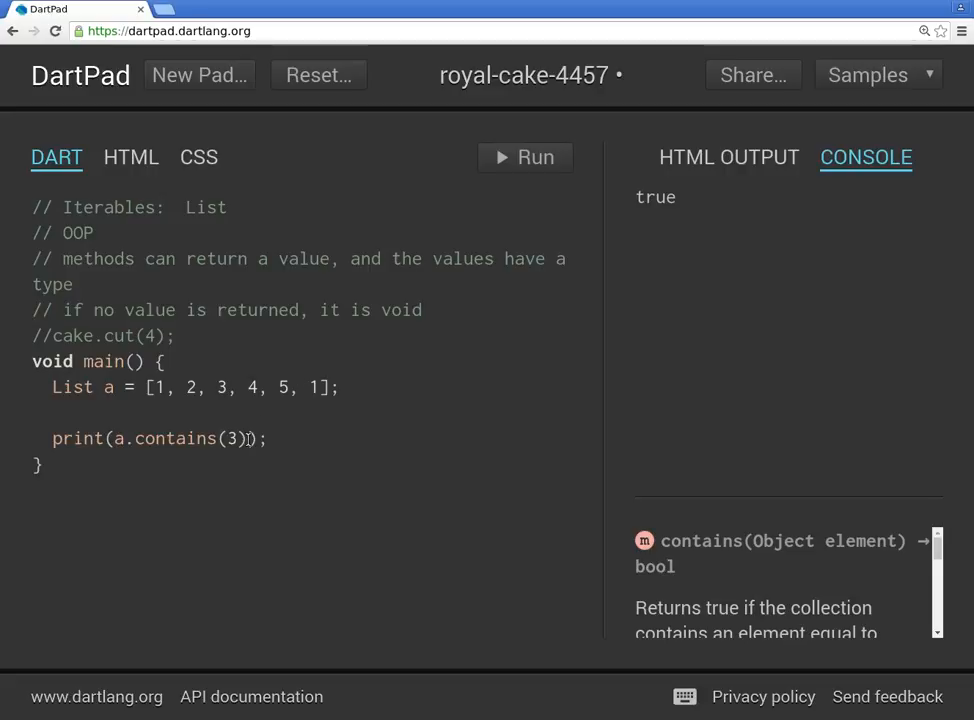
pyautogui.write('0')
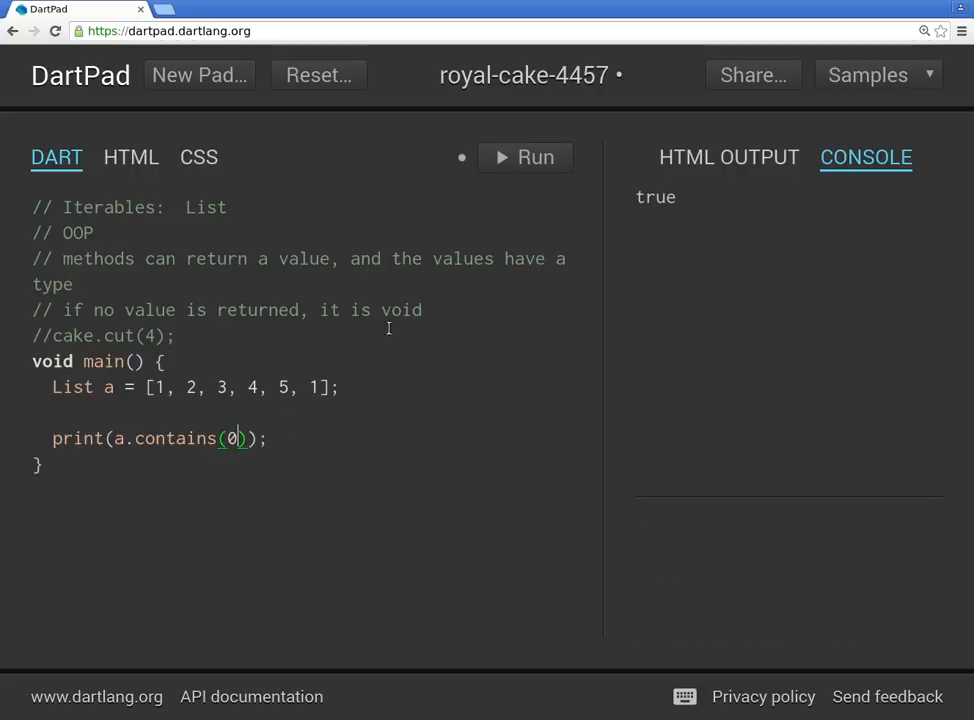
pyautogui.click(524, 156)
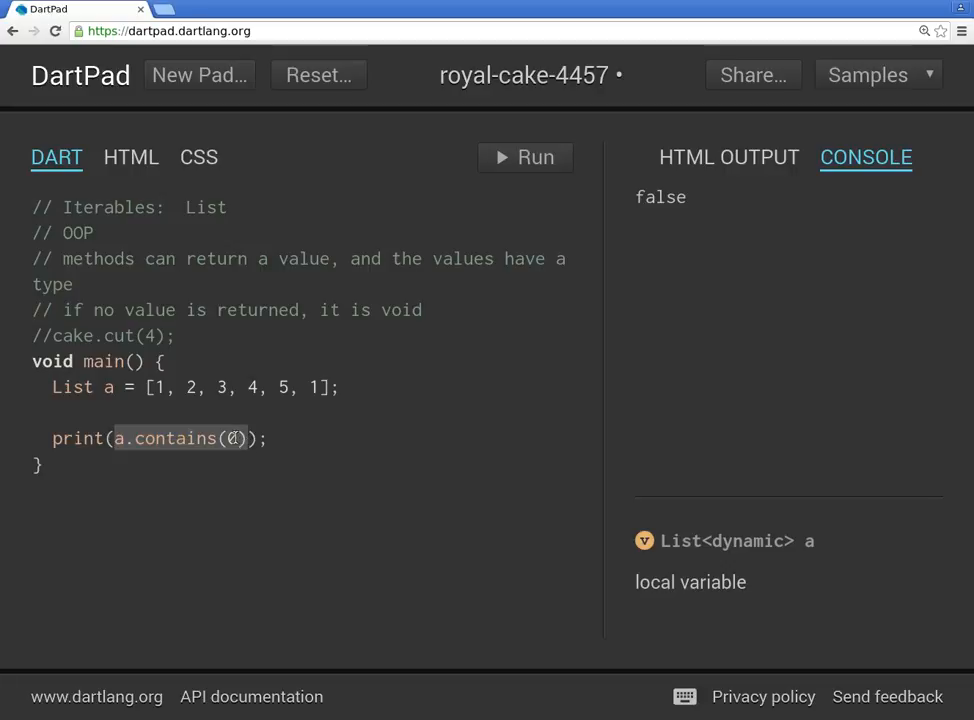
pyautogui.write('a')
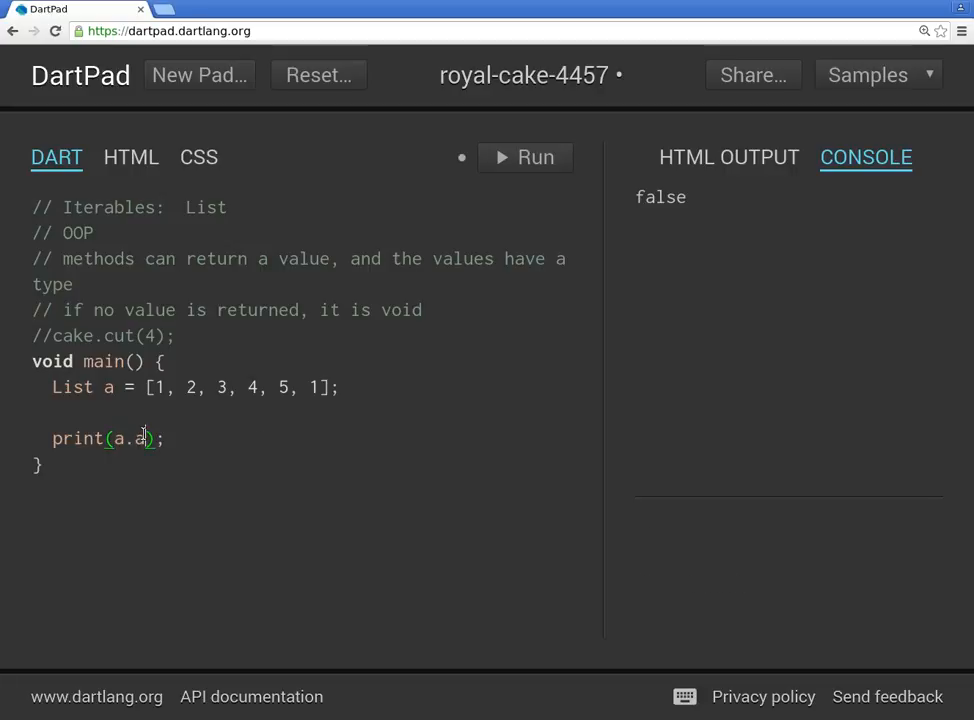
# Run print(a.add(44)), which raises a void-argument warning and prints 7.
pyautogui.write('dd(')
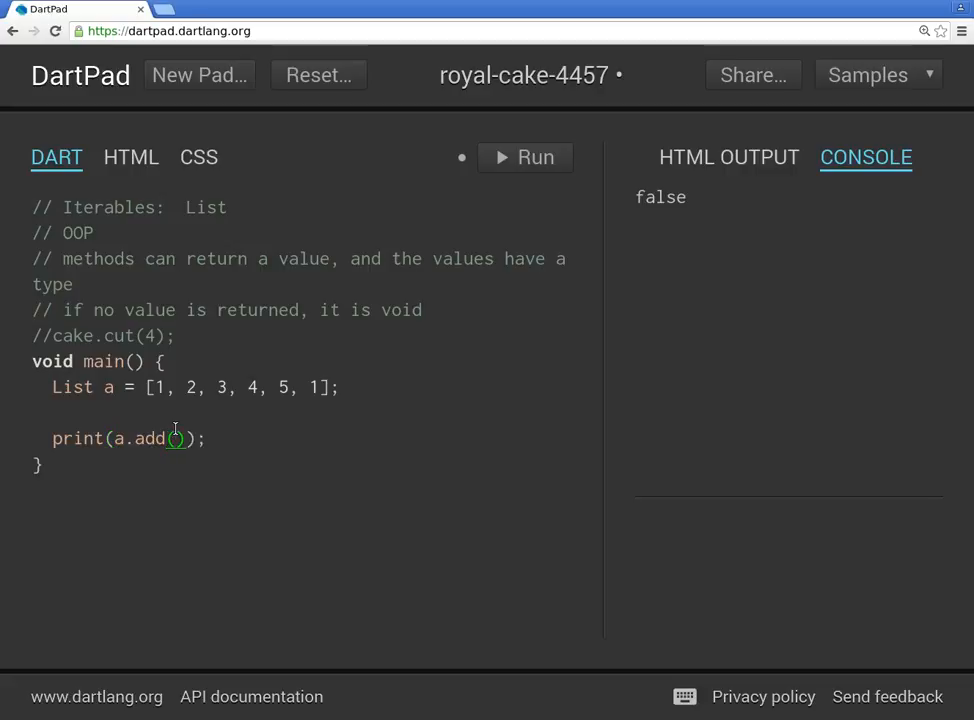
pyautogui.write('44')
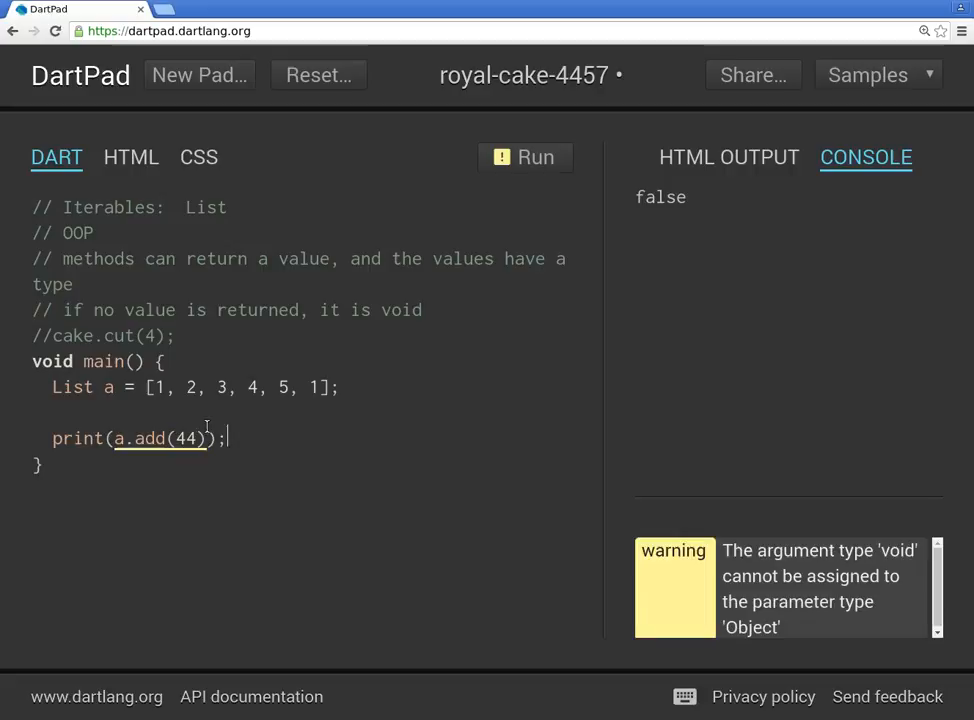
pyautogui.doubleClick(160, 438)
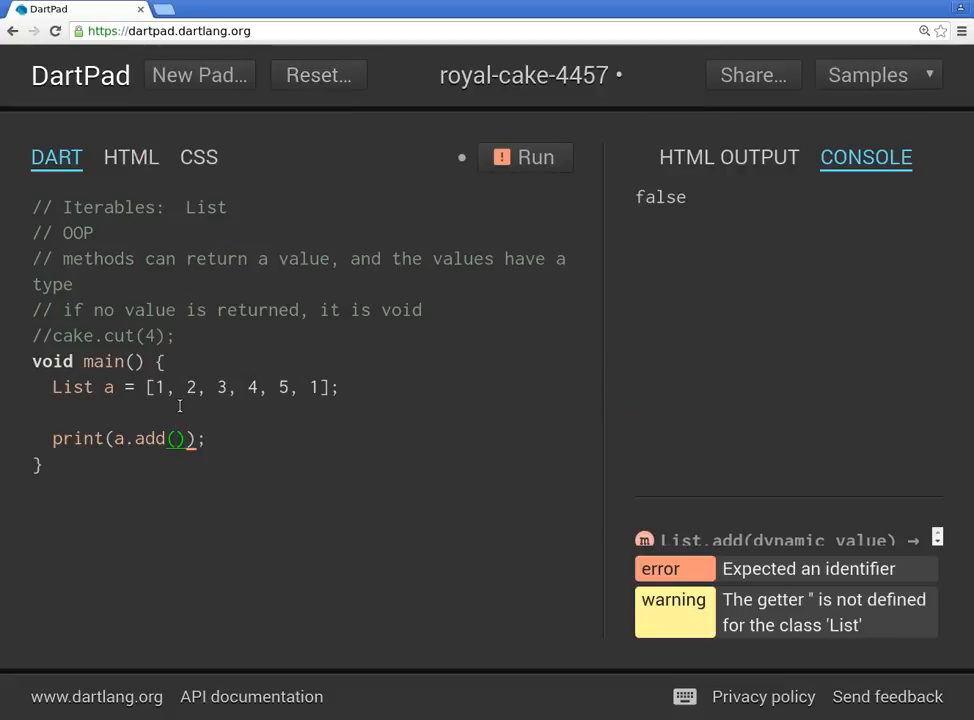
pyautogui.write('44')
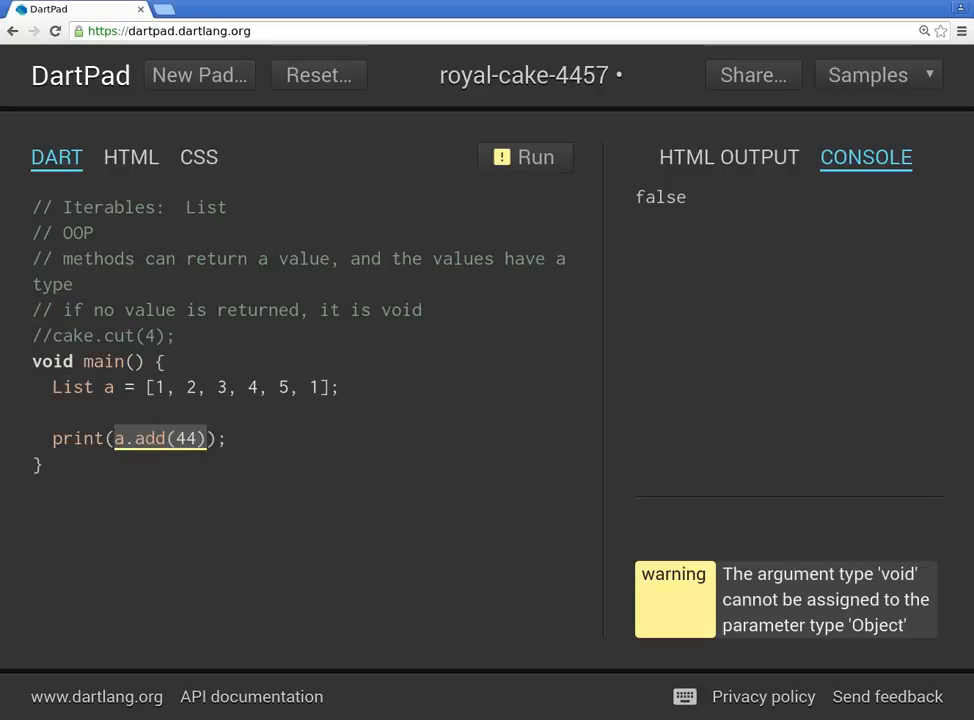
pyautogui.moveTo(544, 176)
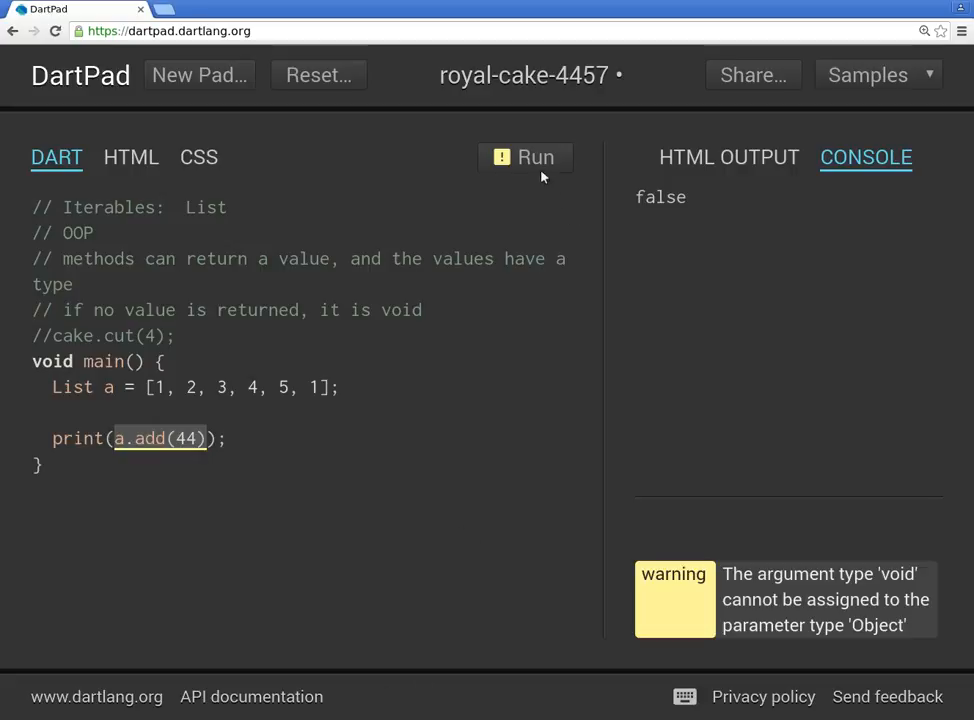
pyautogui.click(524, 156)
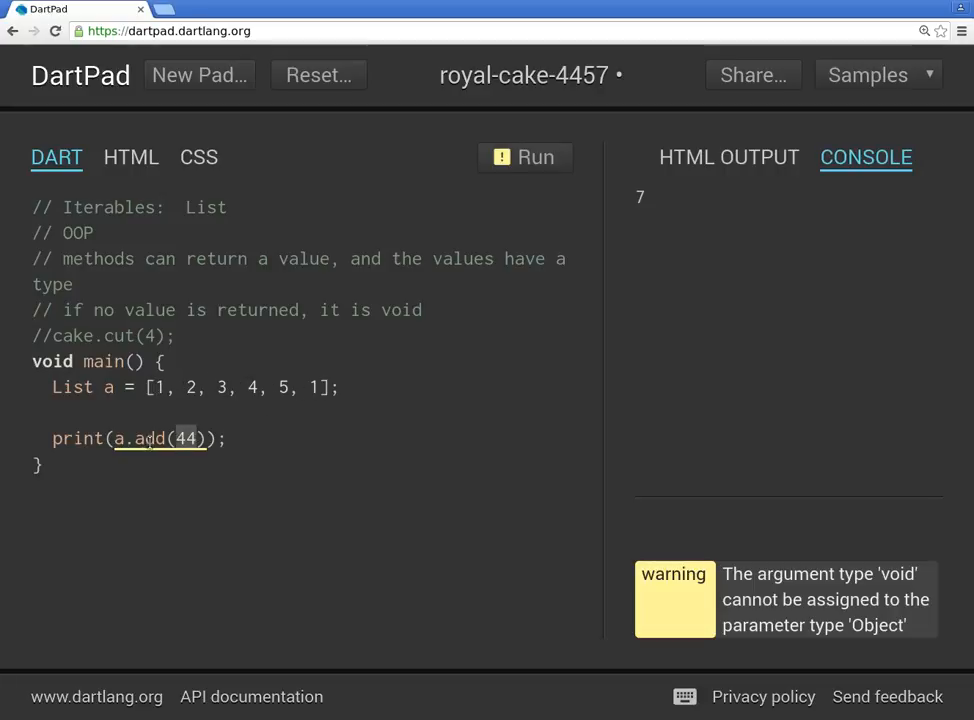
pyautogui.moveTo(150, 438)
pyautogui.write('a.add(33')
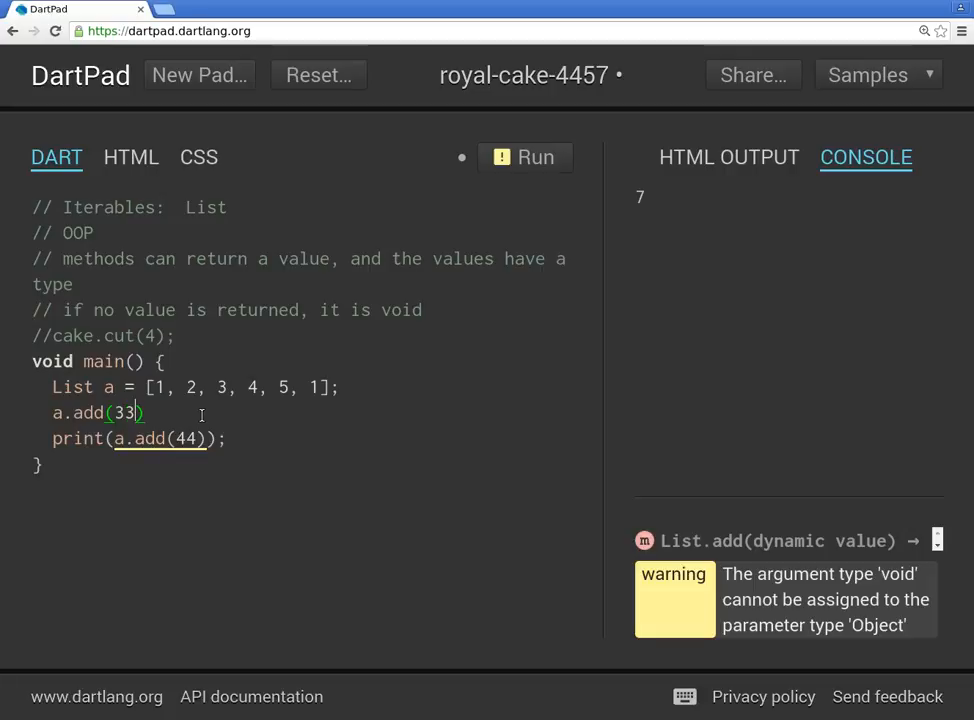
# Run a.add(33); then print(a), showing [1, 2, 3, 4, 5, 1, 33].
pyautogui.write(';')
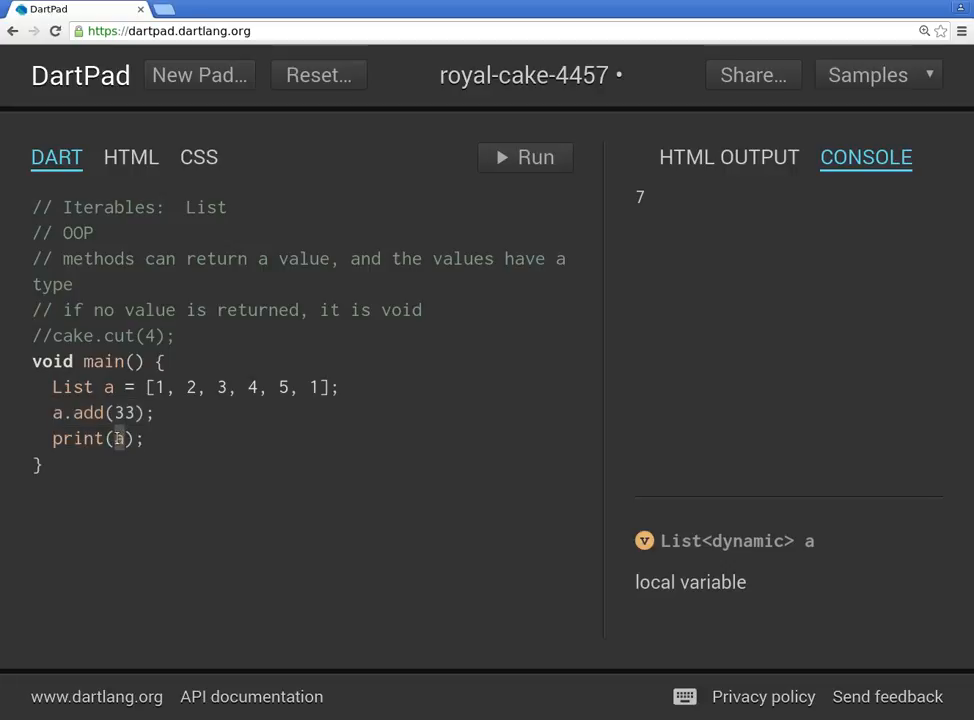
pyautogui.click(524, 156)
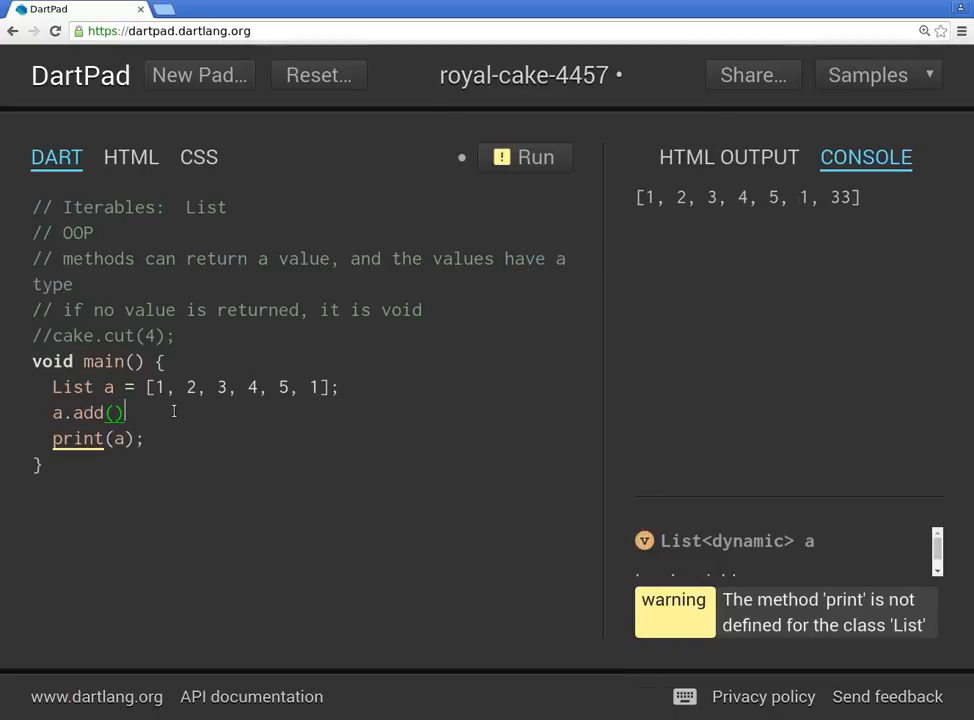
pyautogui.write(';')
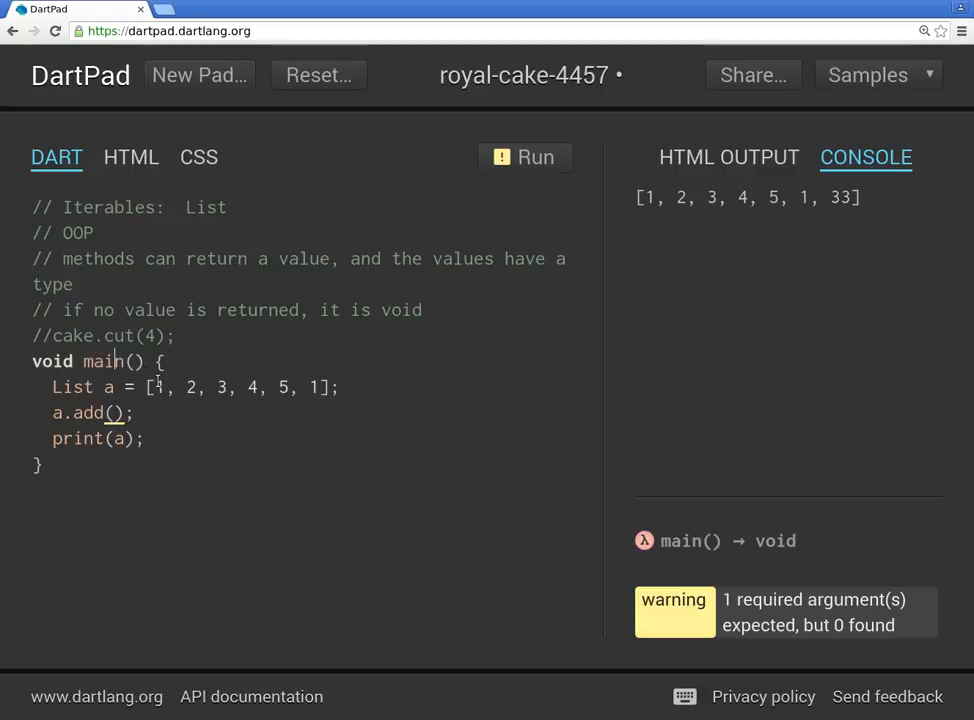
pyautogui.doubleClick(104, 360)
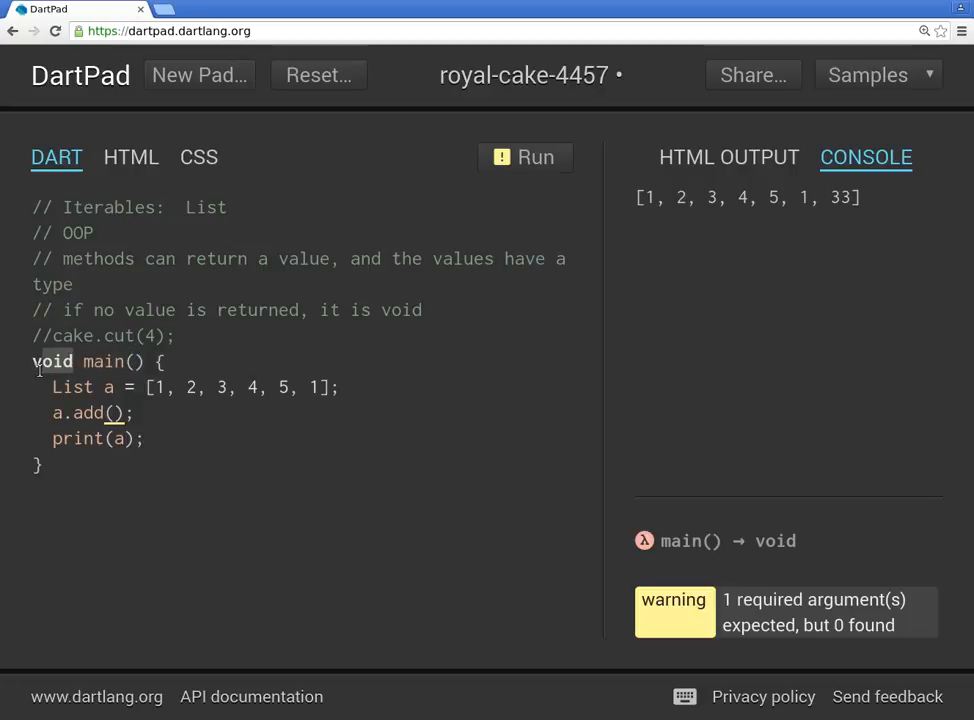
pyautogui.moveTo(158, 404)
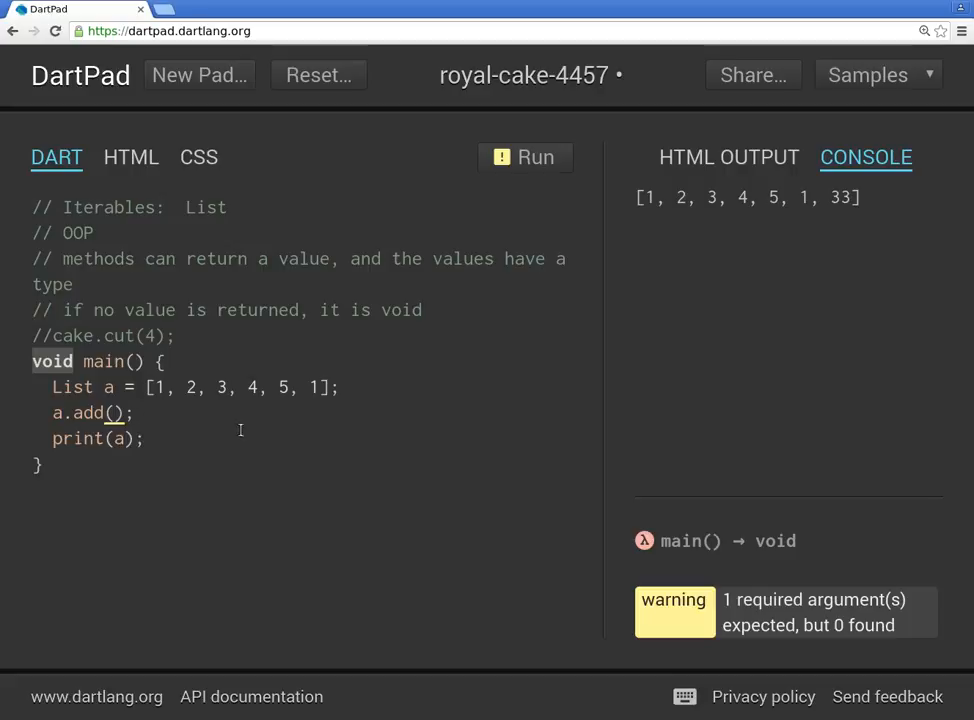
pyautogui.moveTo(342, 488)
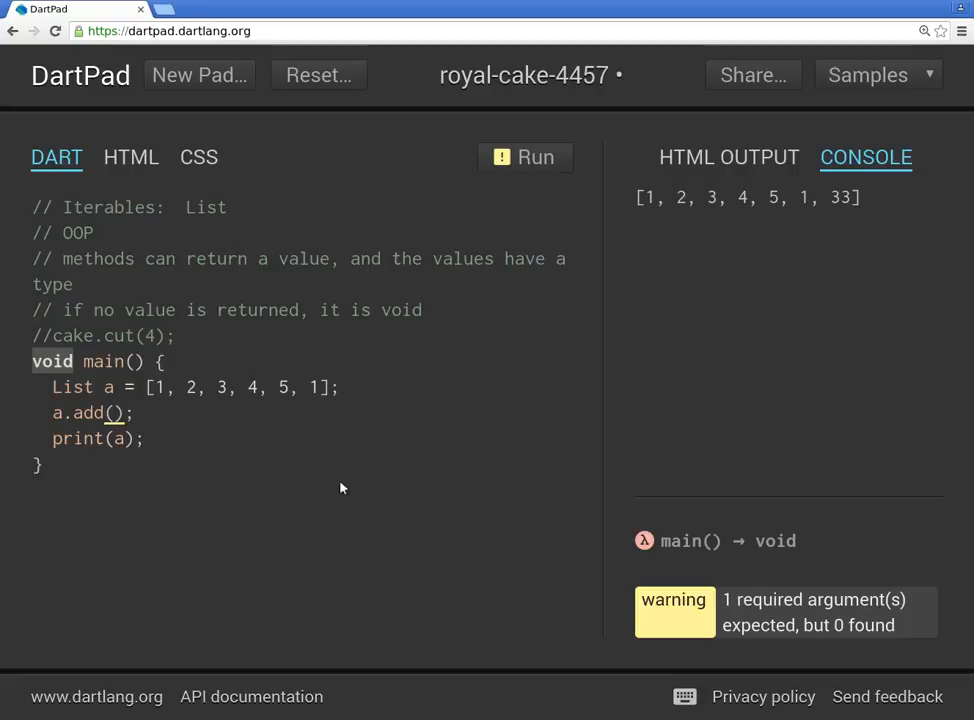